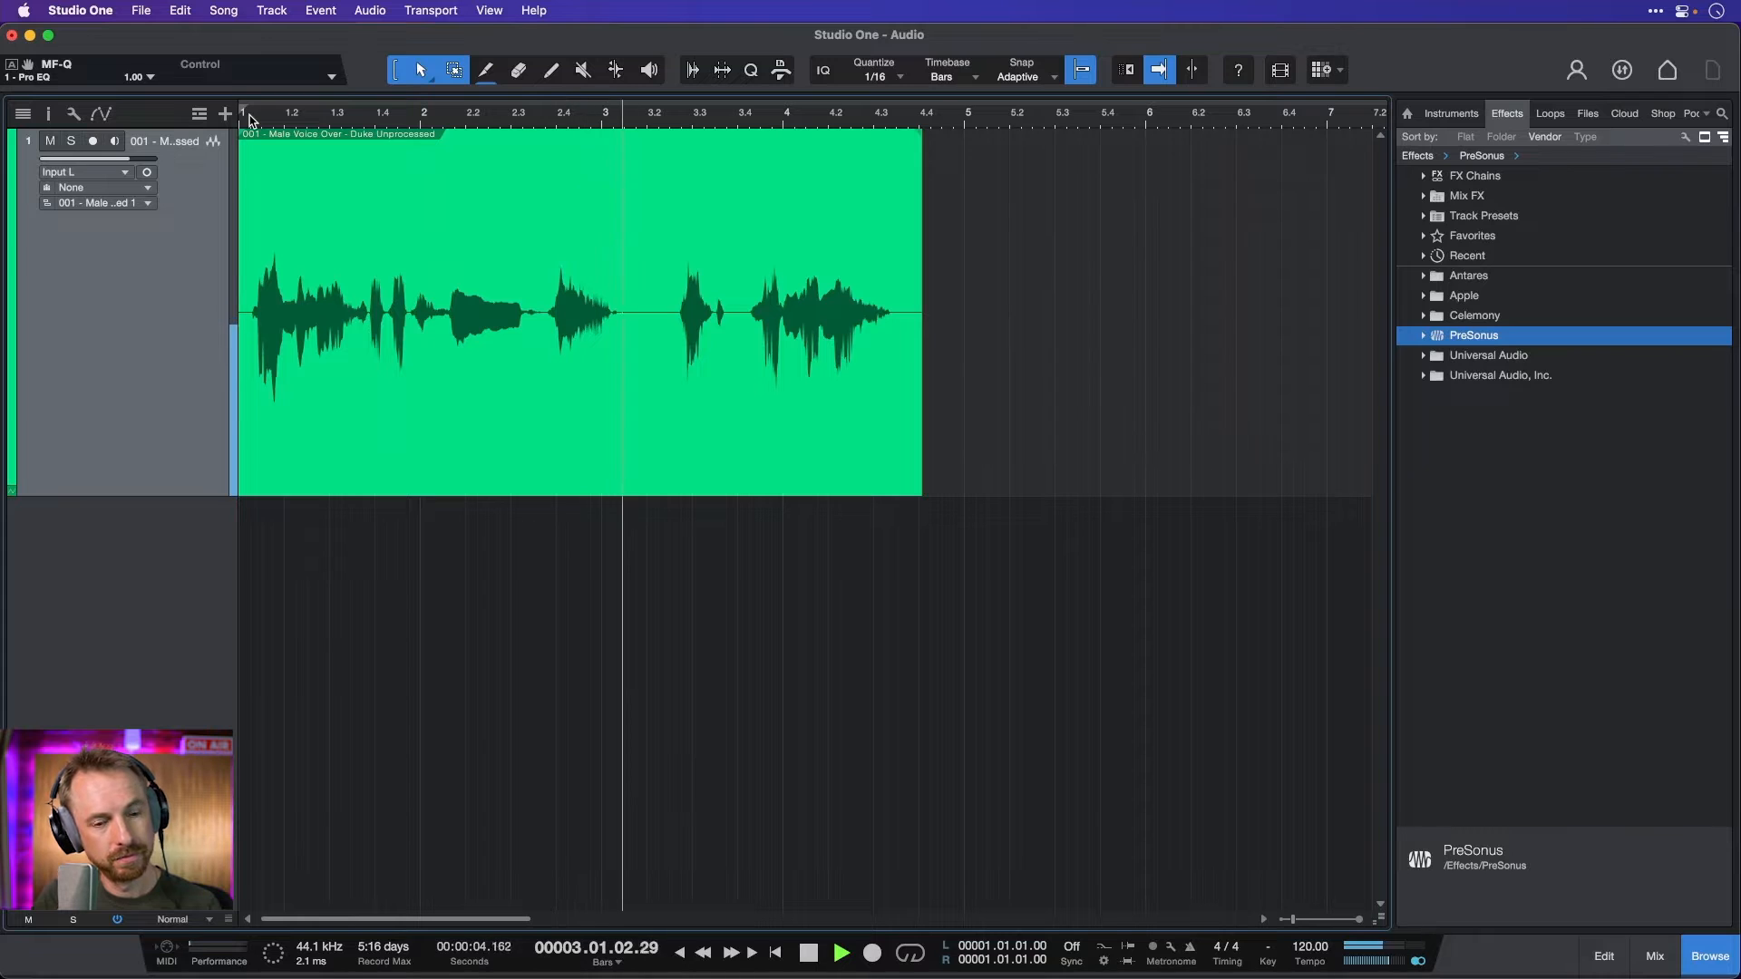
- Show the Mix console with the voice-over channel's Pro EQ and Compressor inserts
left_click(839, 952)
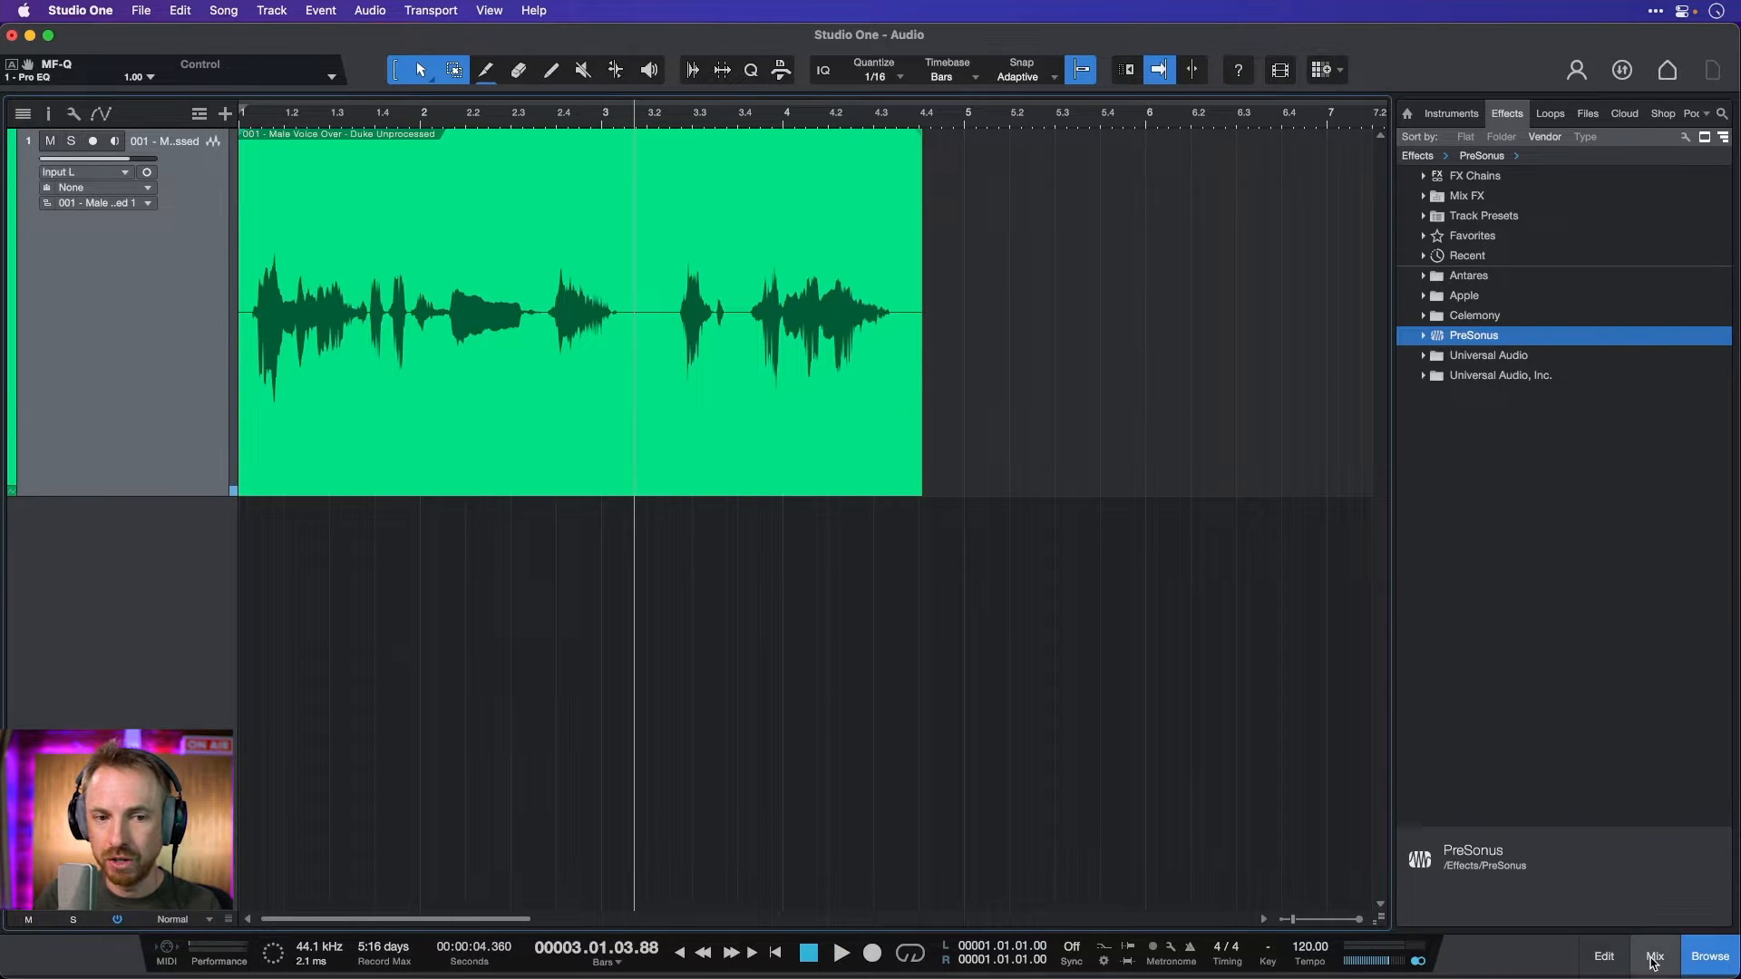
left_click(1654, 956)
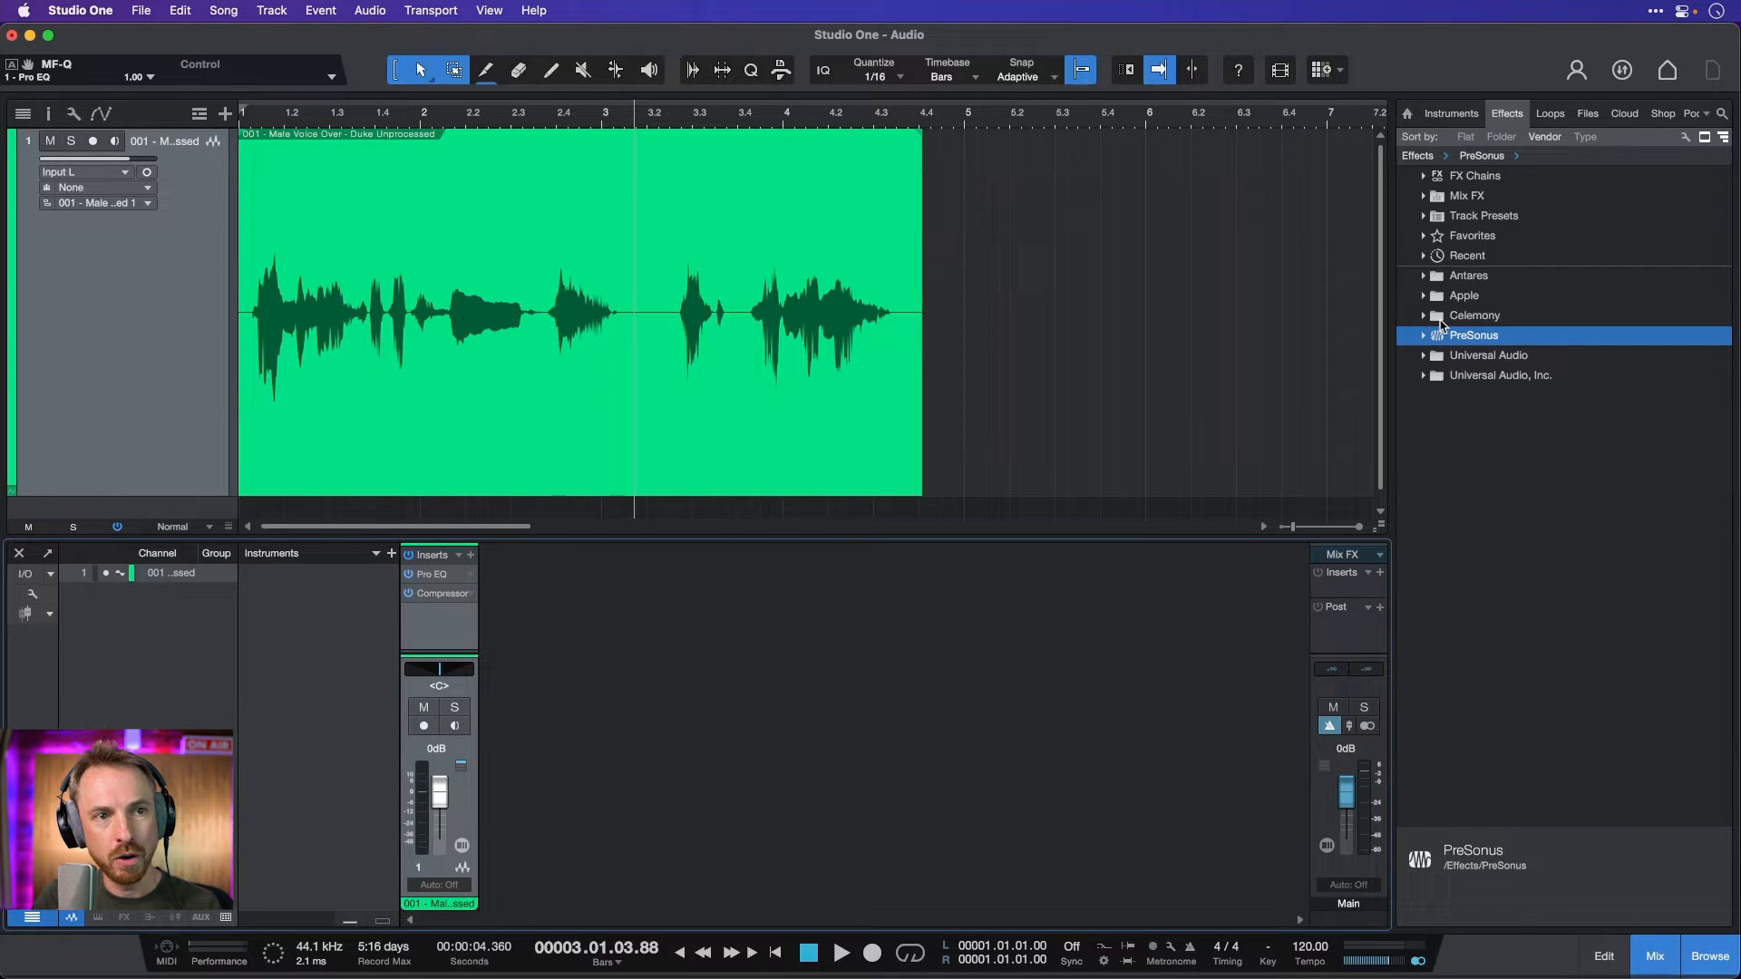
- Insert the PreSonus De-Esser on the voice-over channel after Compressor, editor open
left_click(1425, 334)
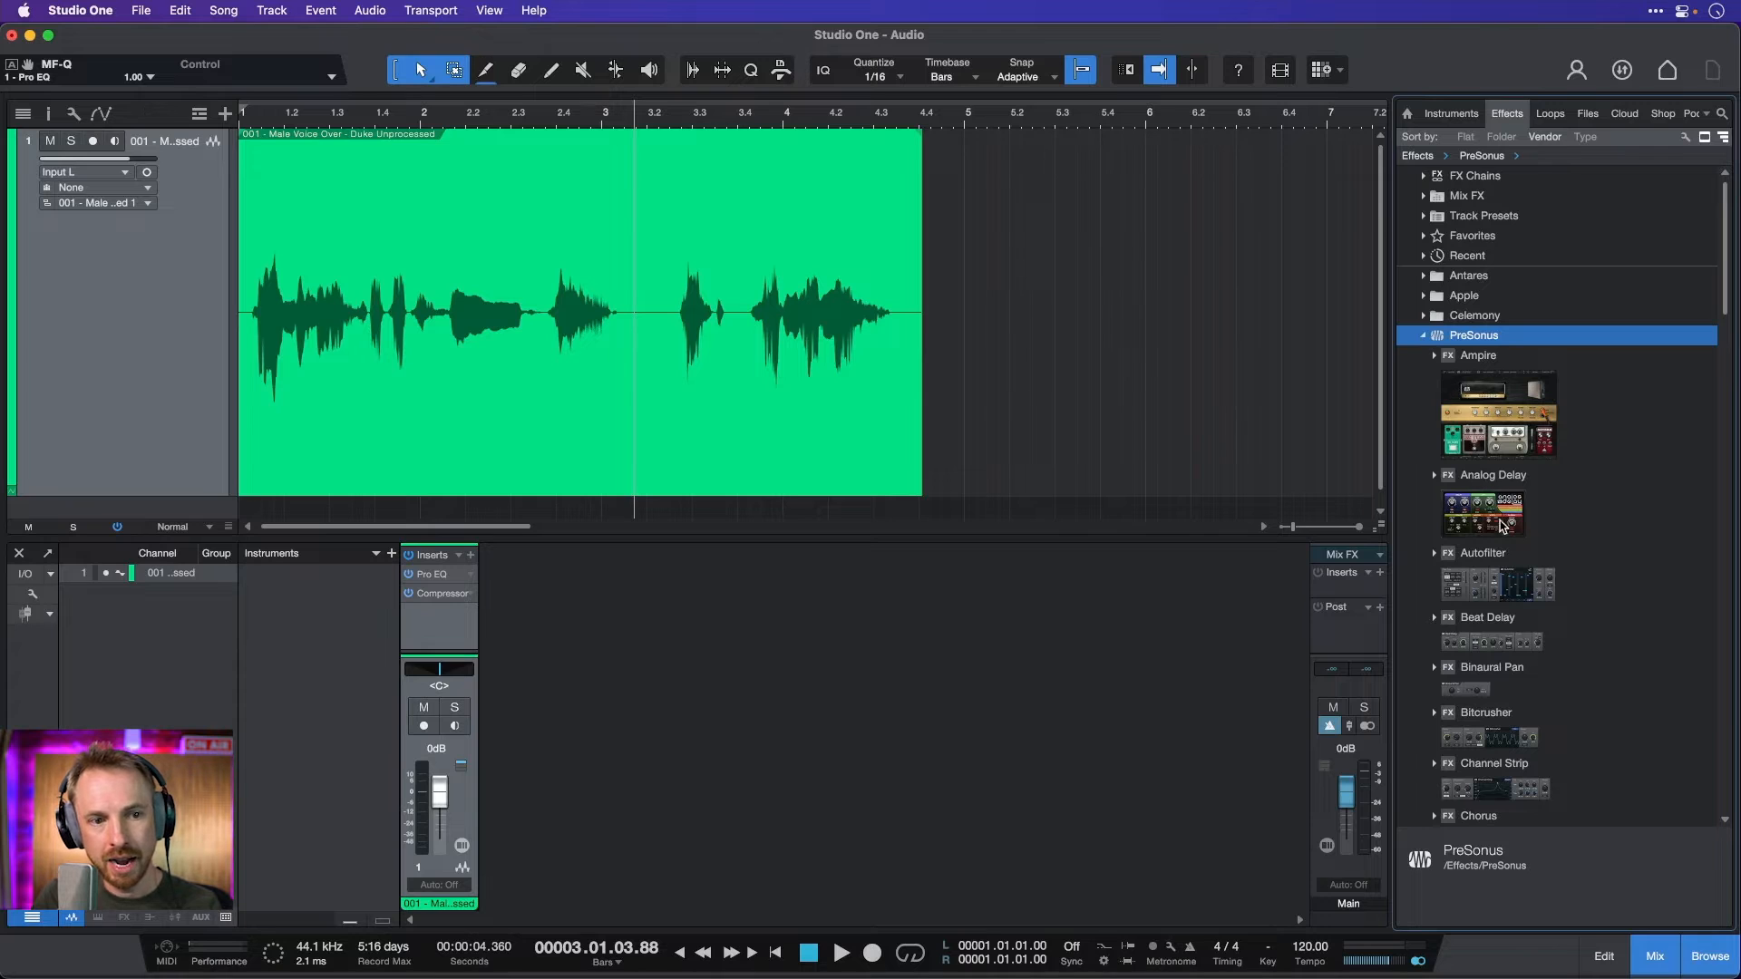
scroll("down", 3)
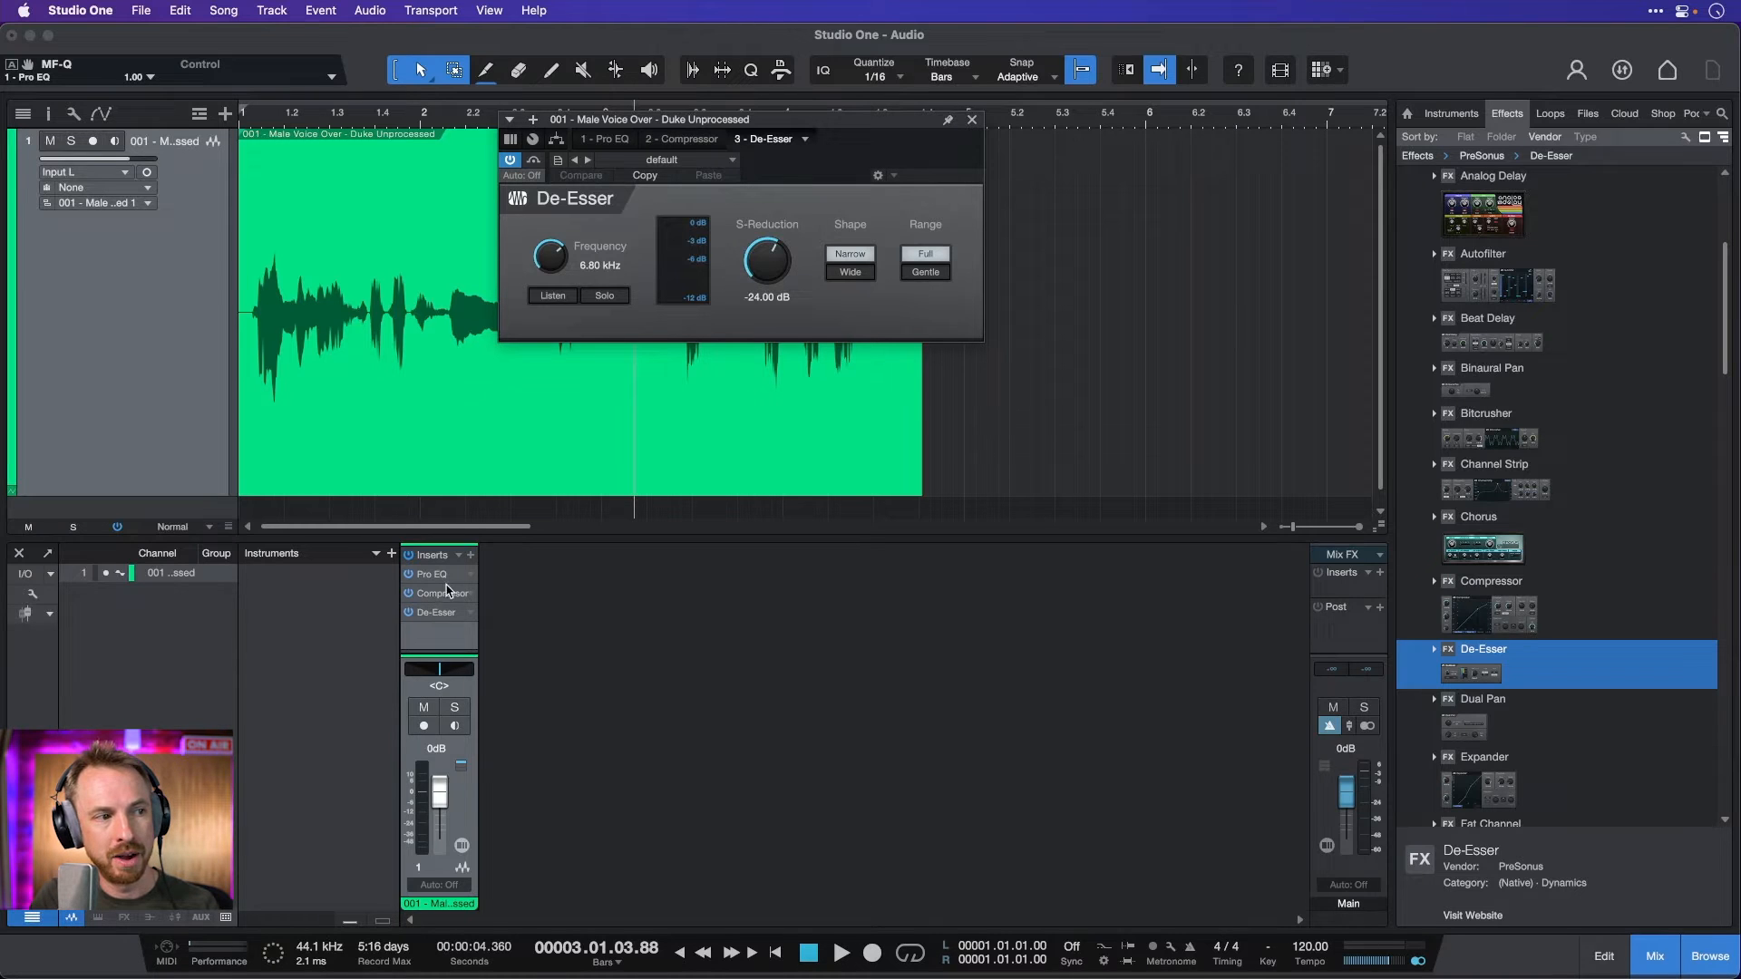
mouse_move(638, 266)
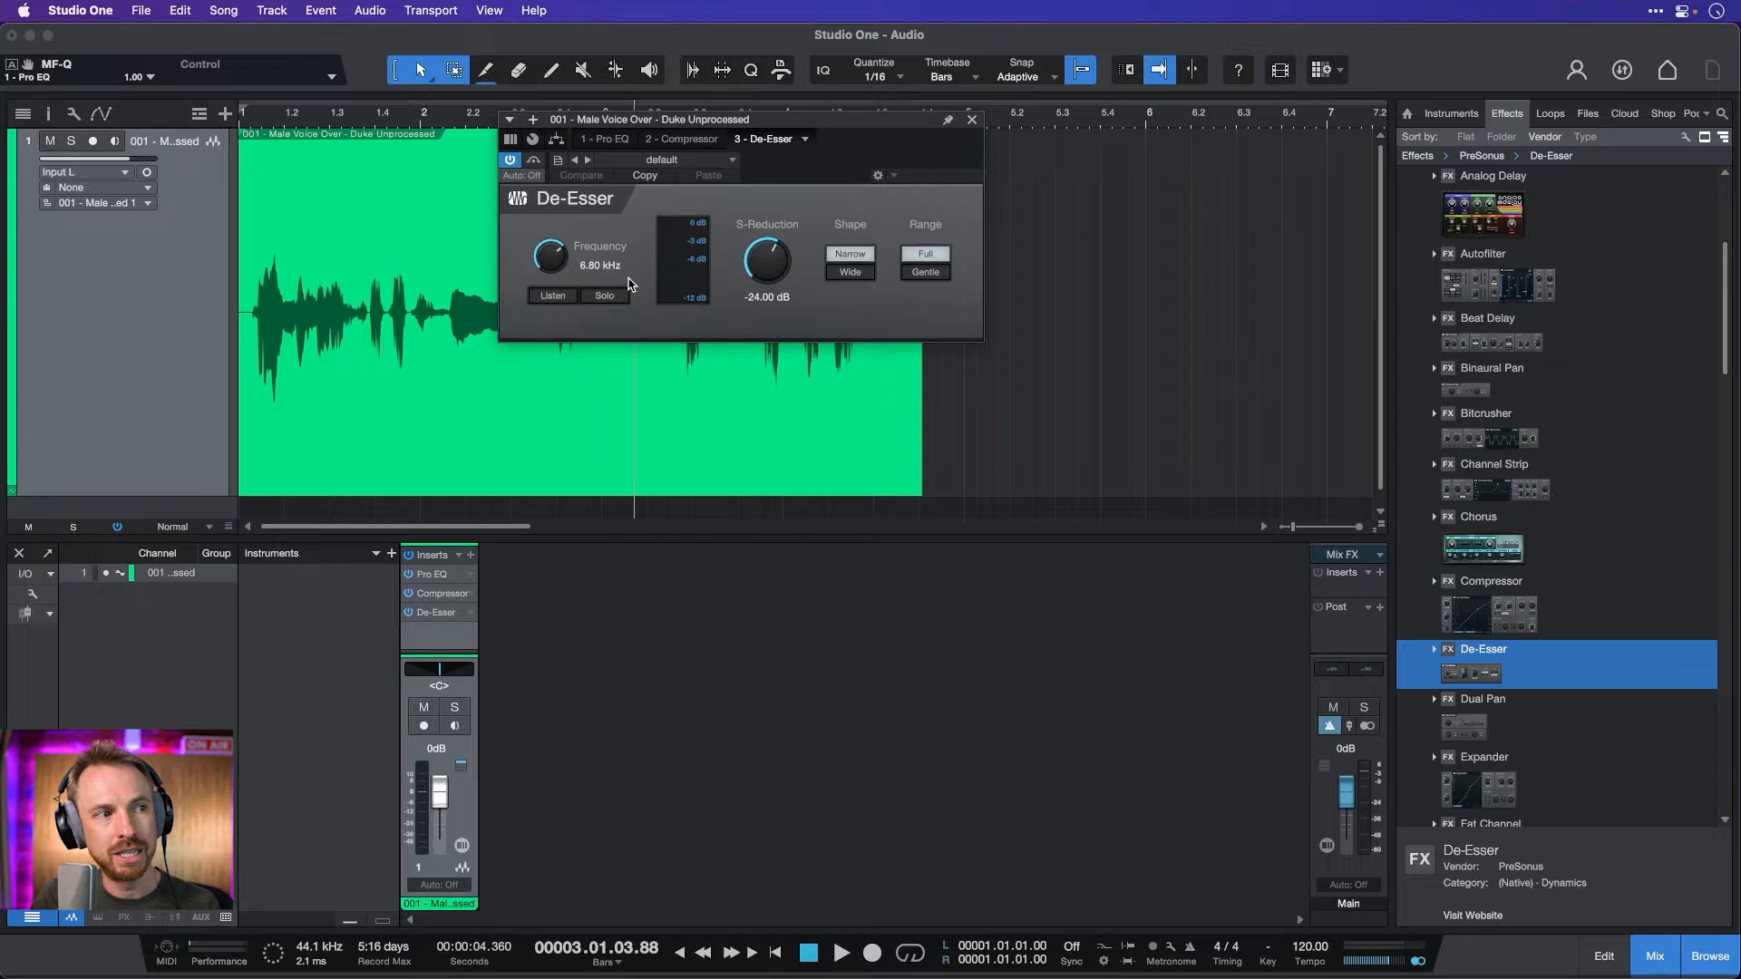
mouse_move(582, 274)
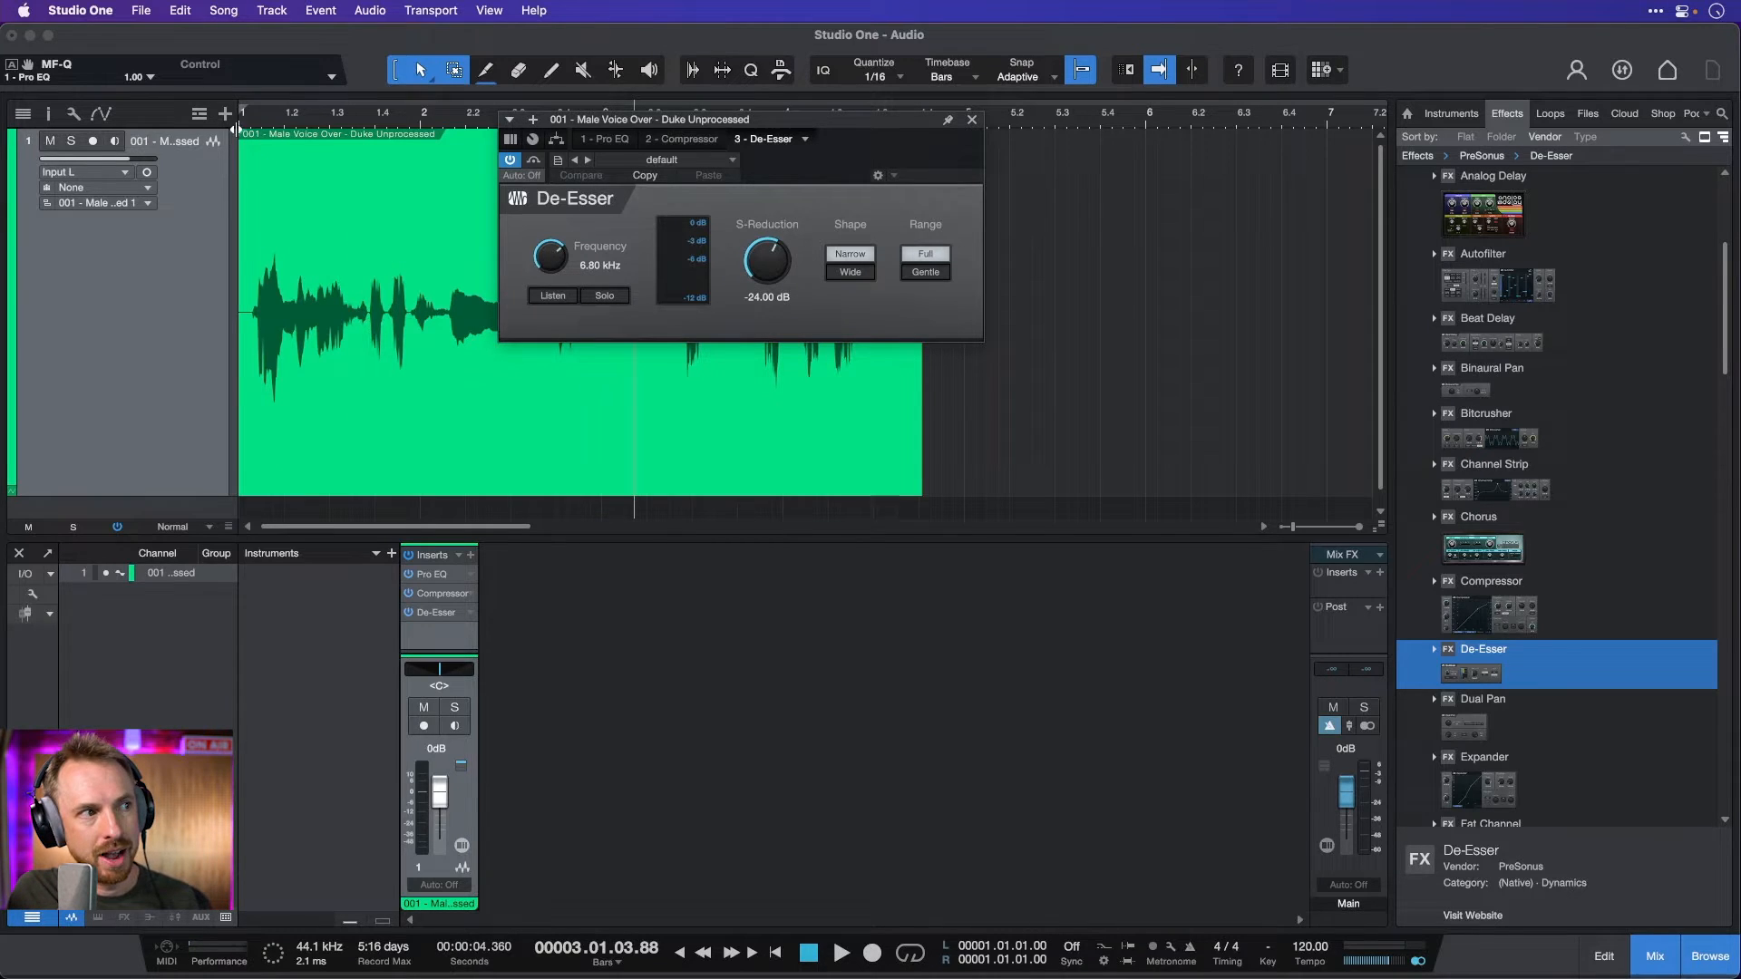
- Play the clip, solo the sibilance band and sweep the De-Esser frequency up to about 7.9 kHz
left_click(842, 952)
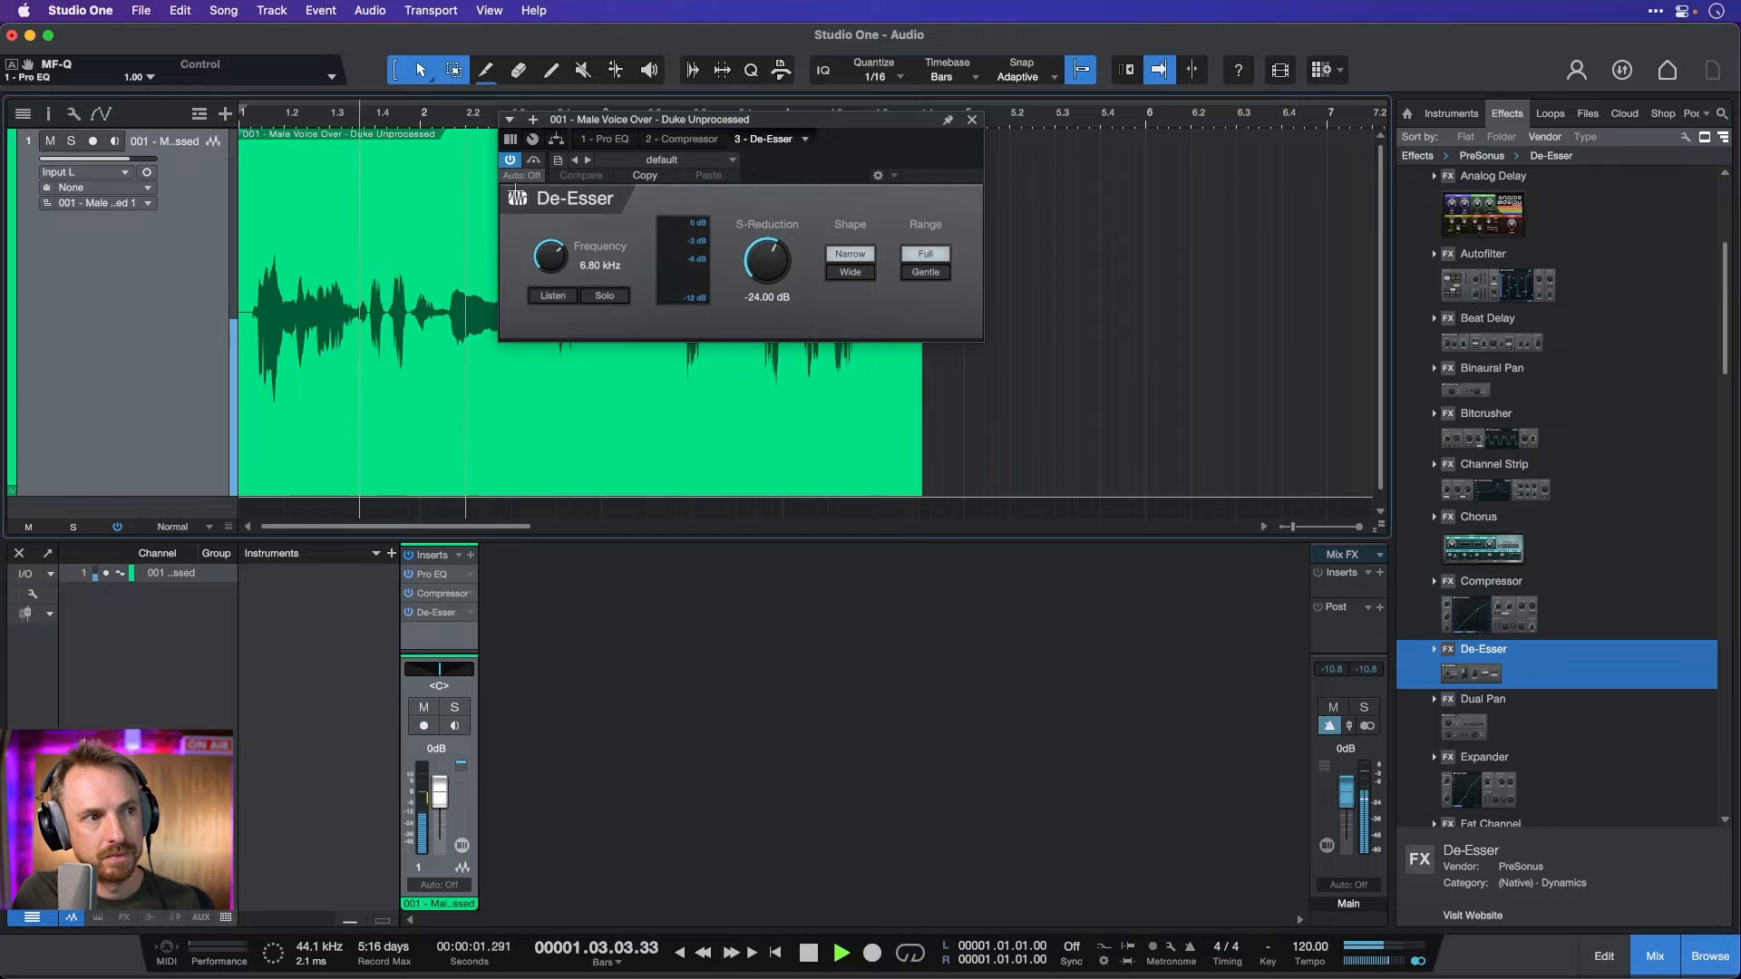
left_click(839, 952)
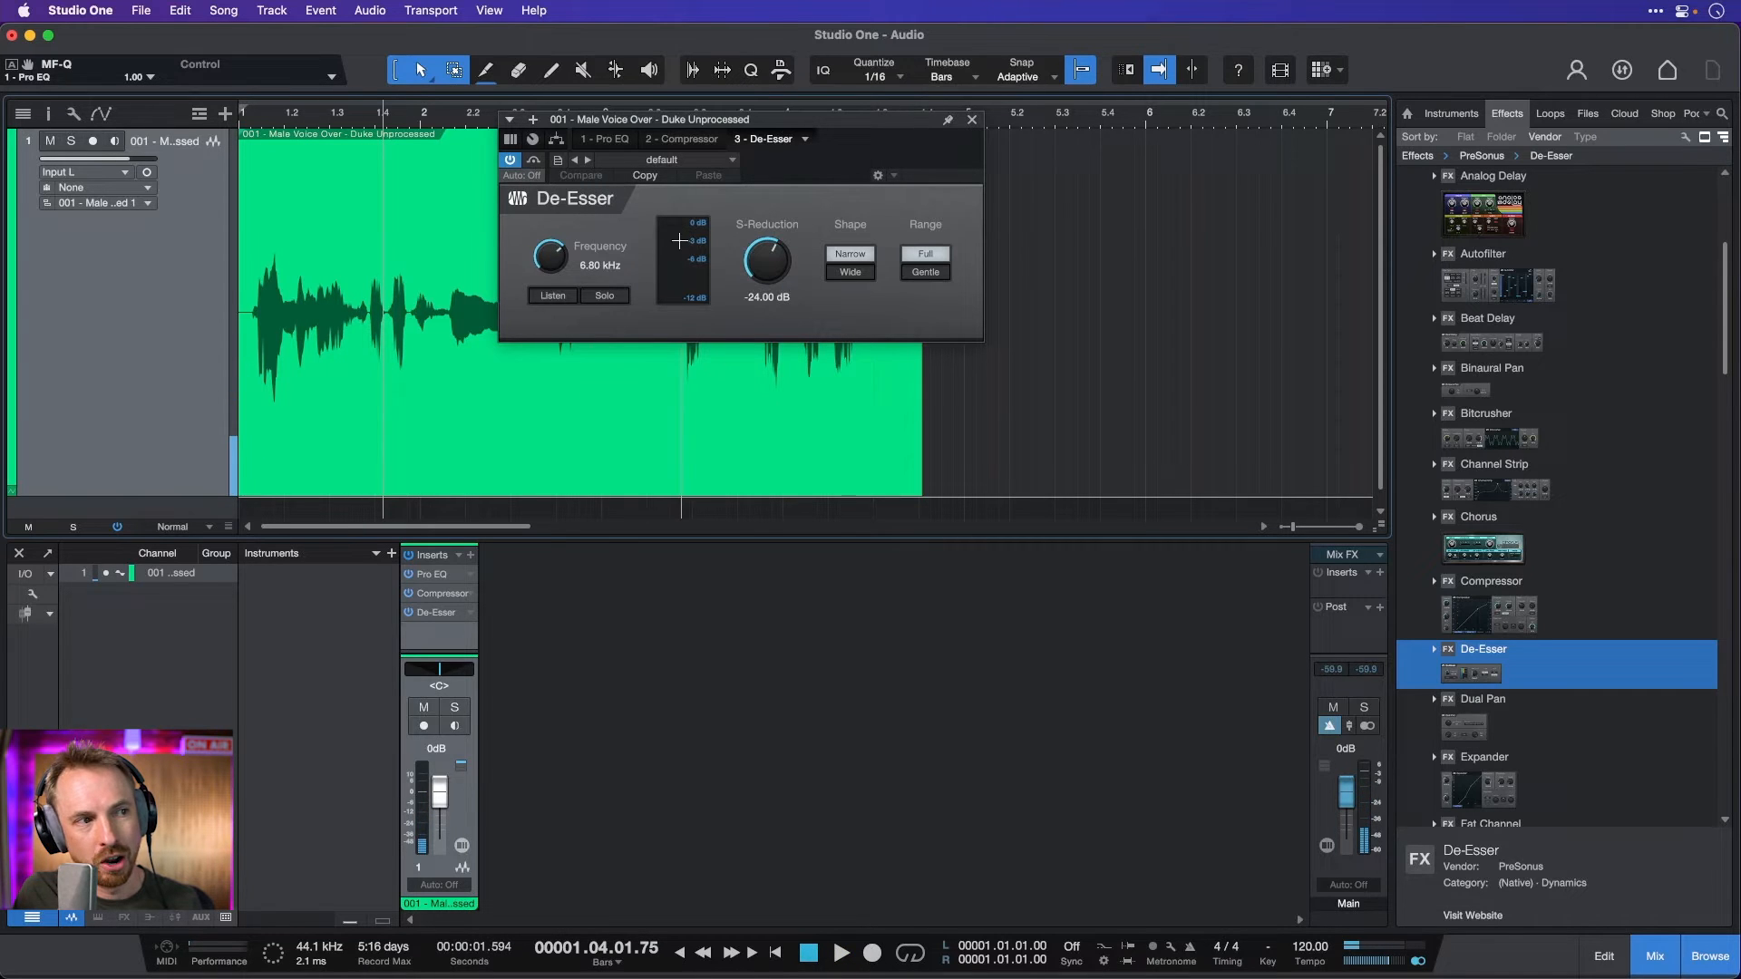
left_click(551, 295)
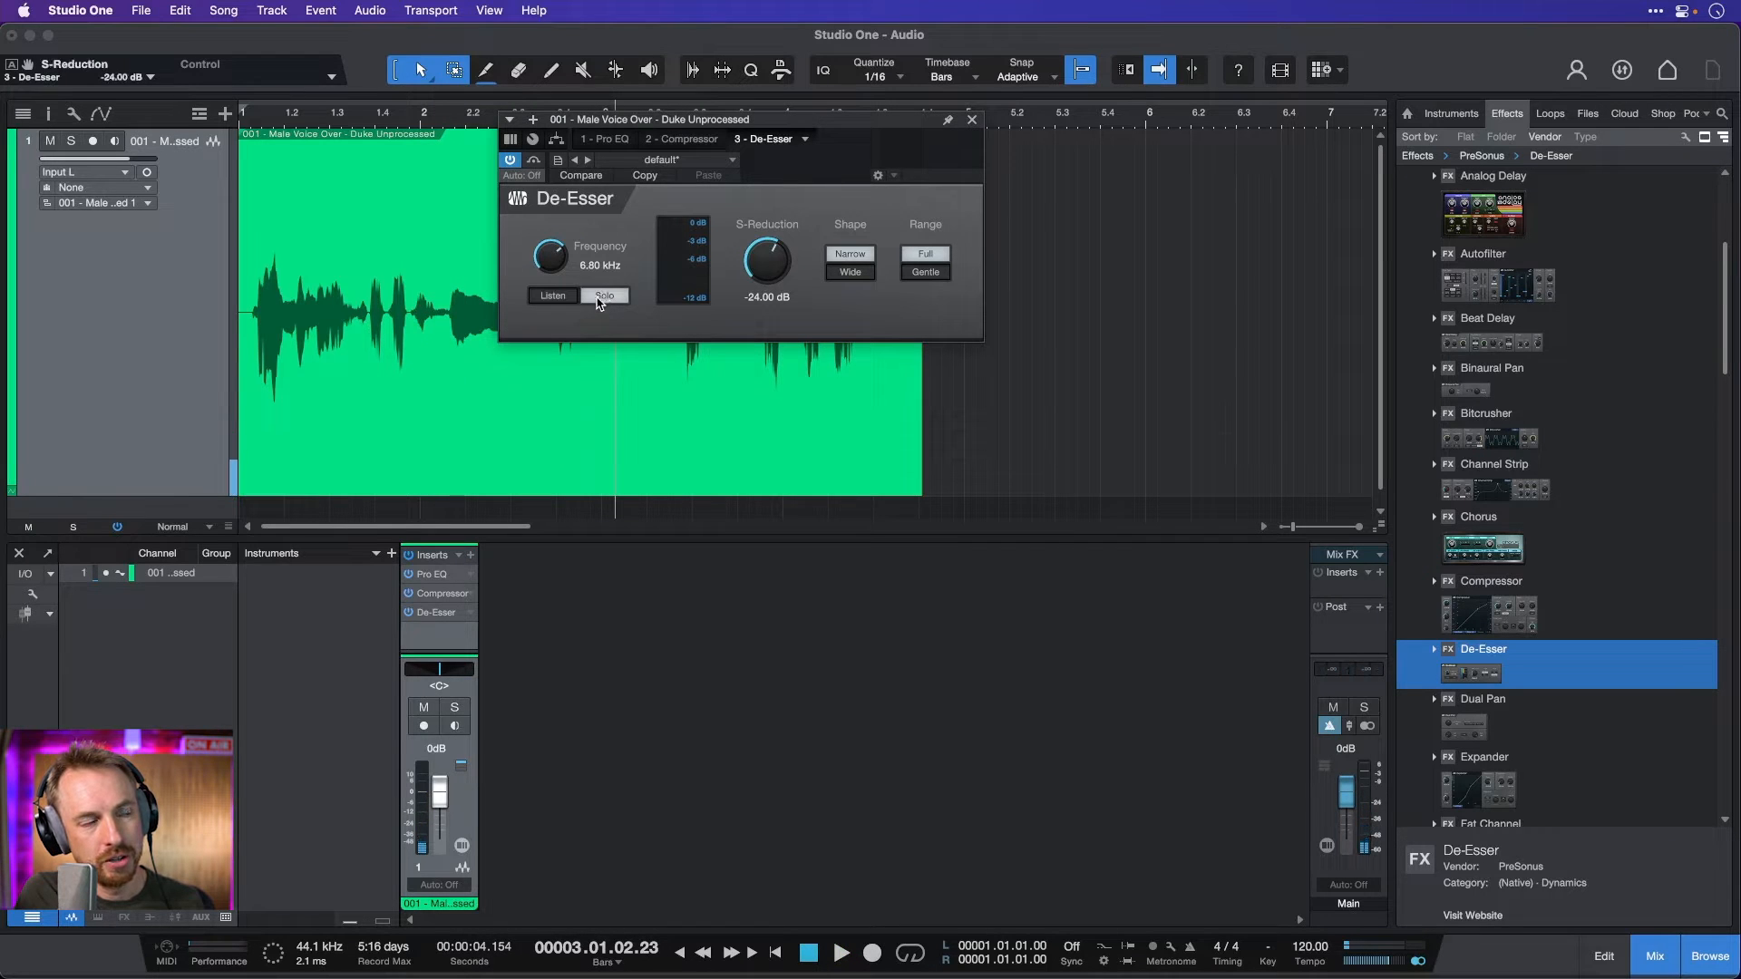
left_click(839, 952)
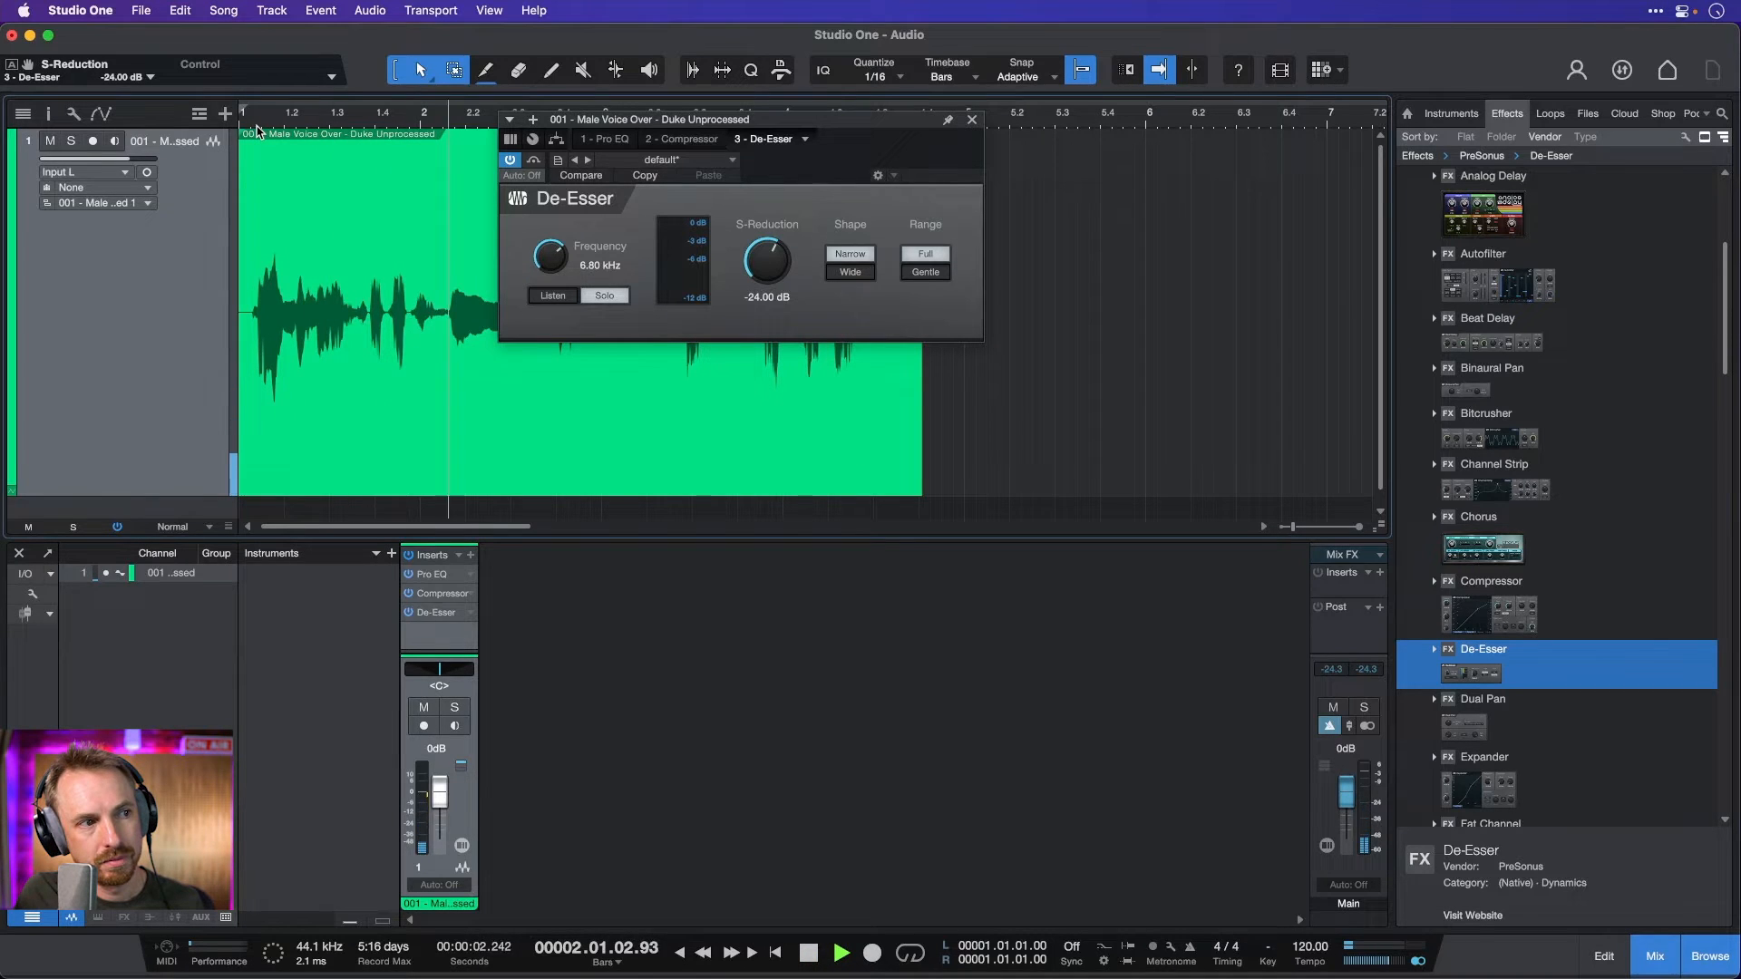
left_click(807, 952)
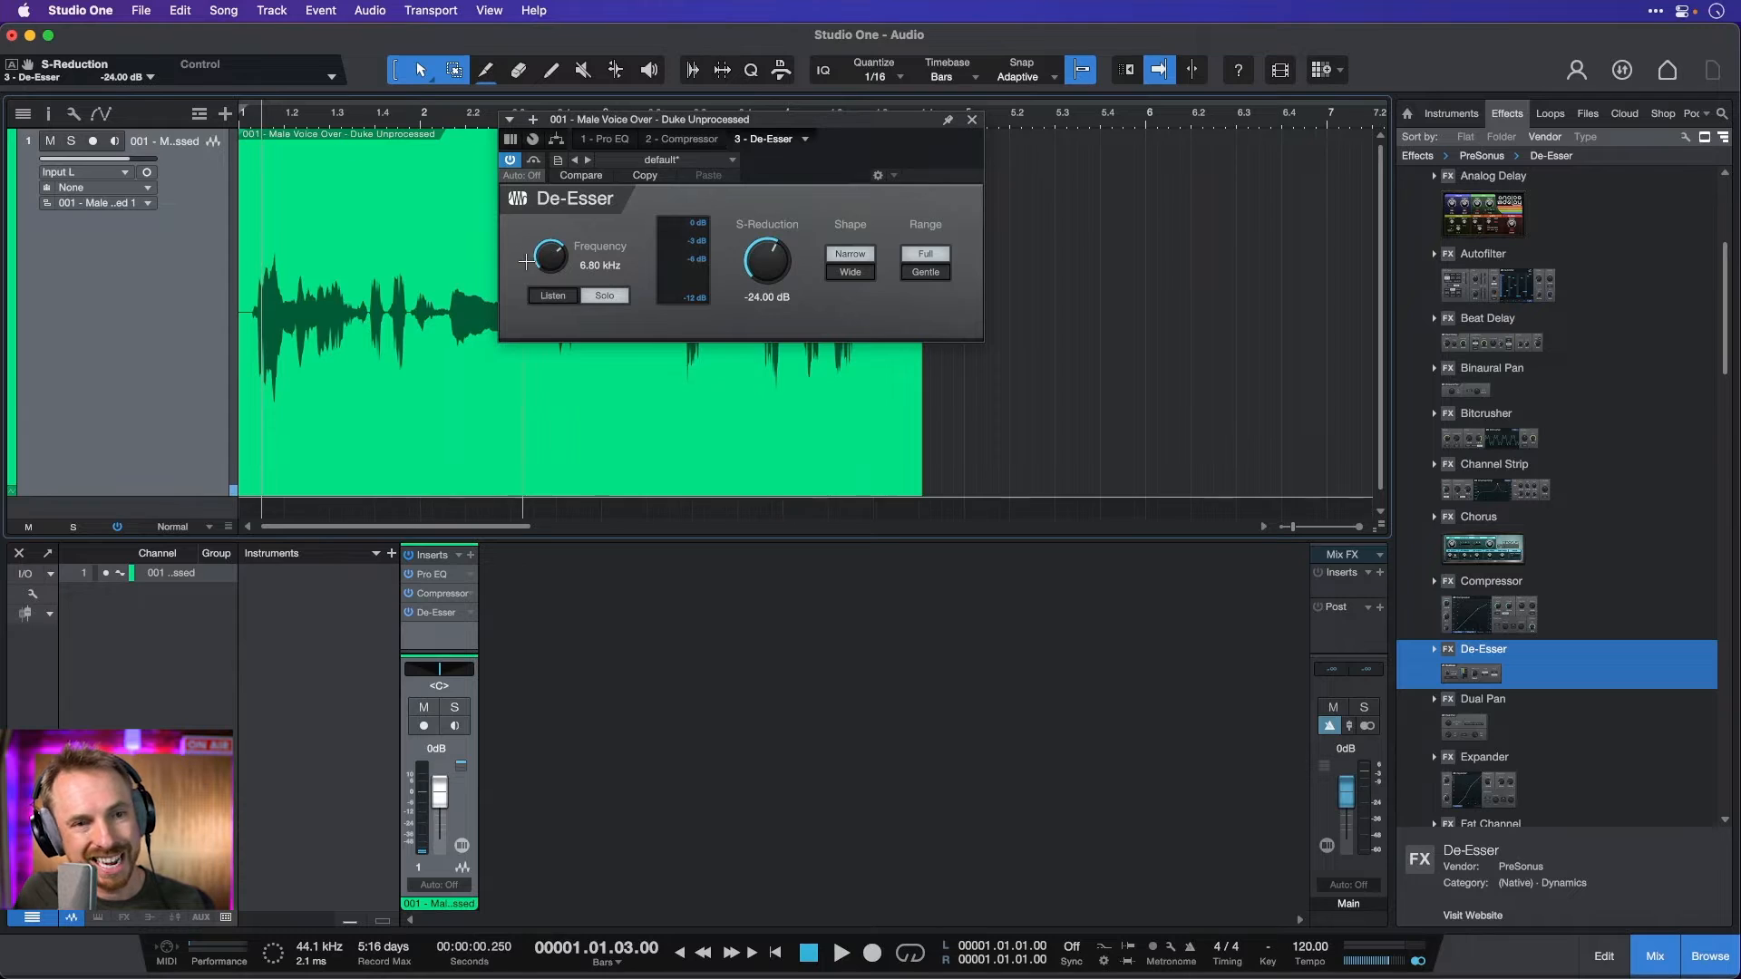
left_click(602, 296)
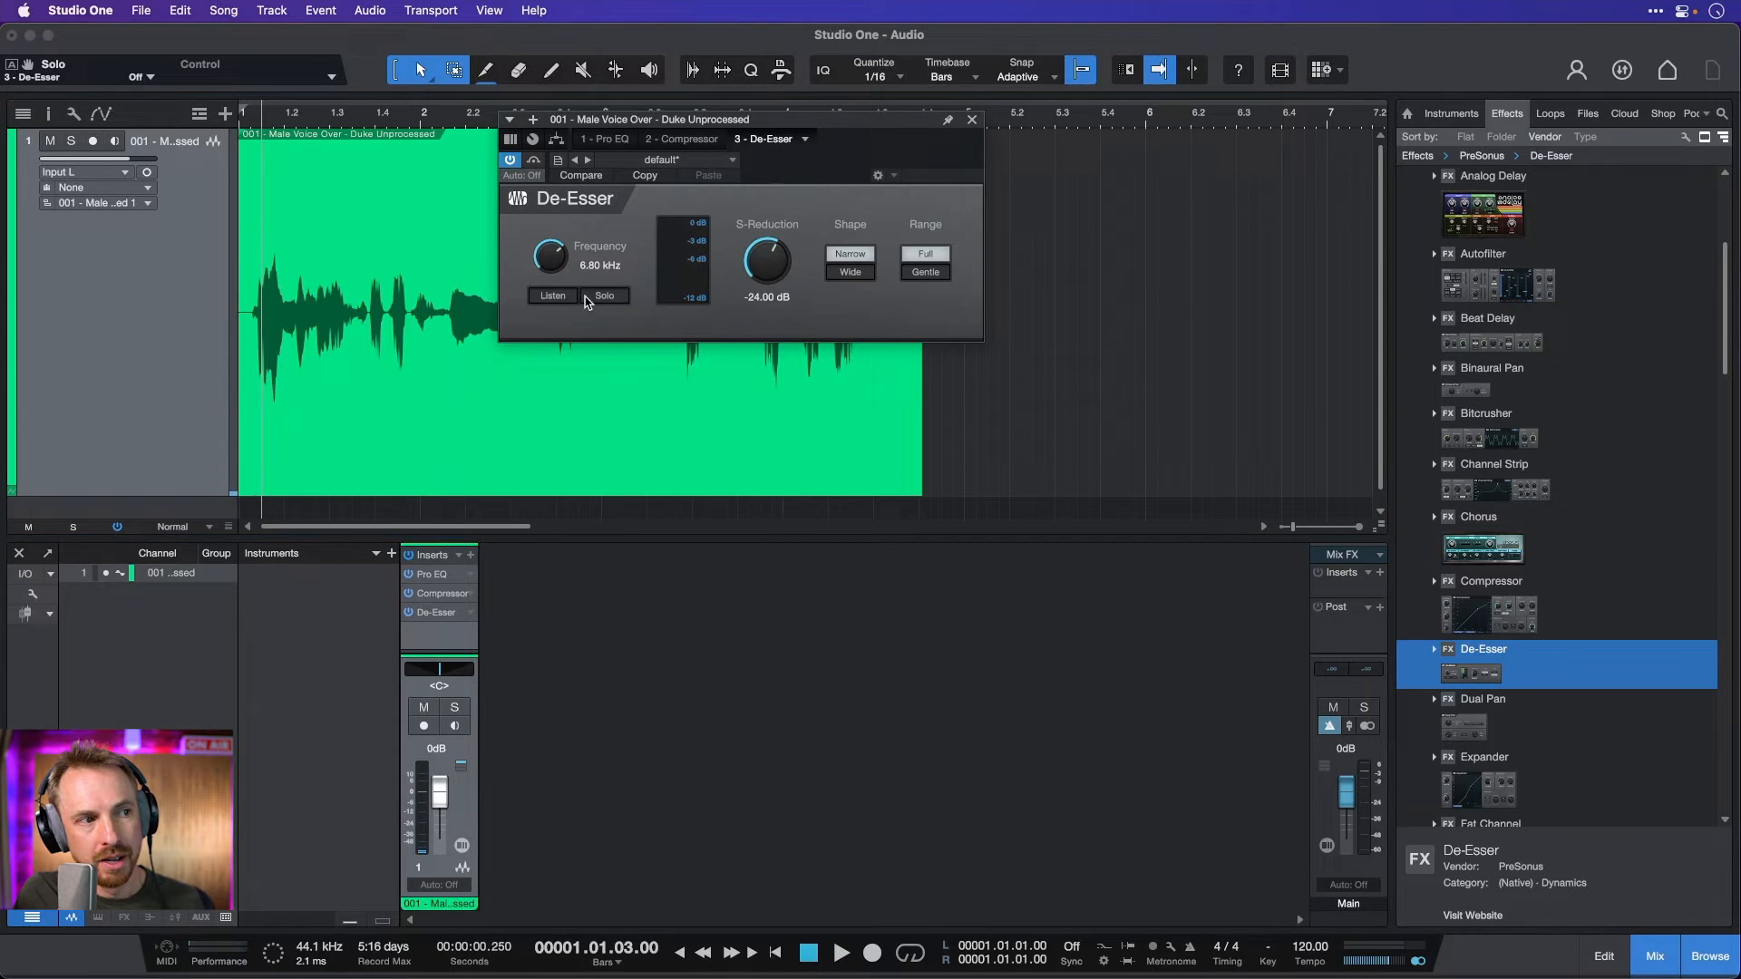
left_click(552, 296)
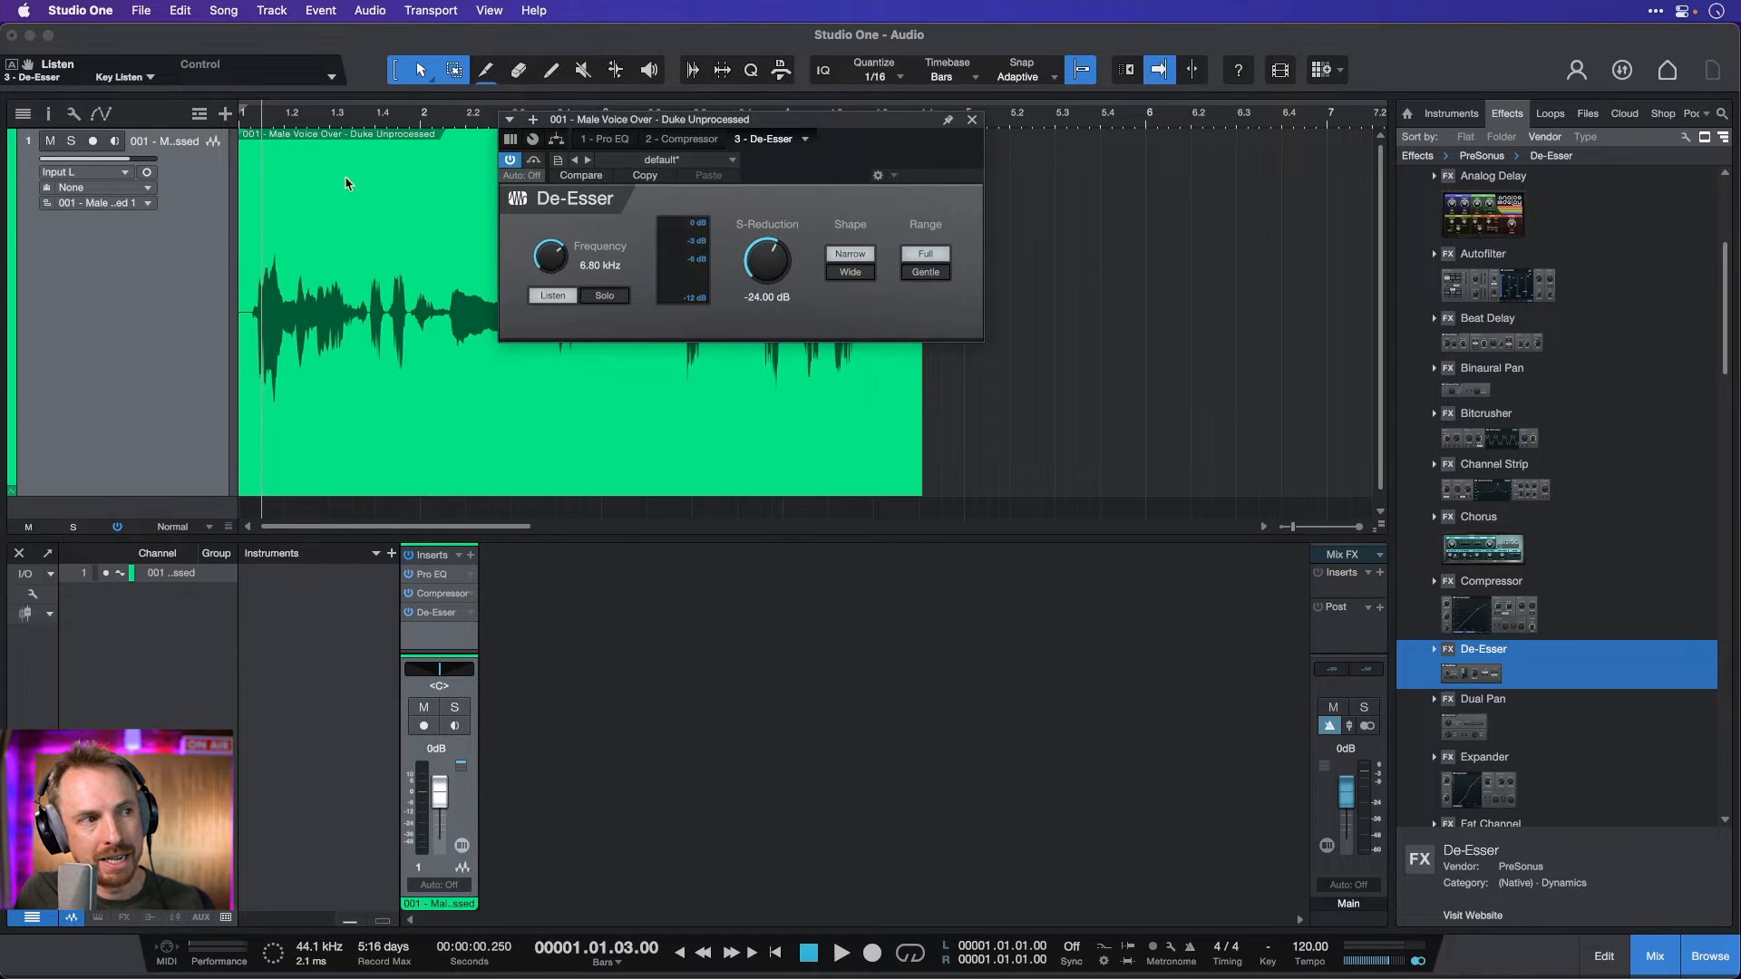
left_click_drag(550, 259, 549, 229)
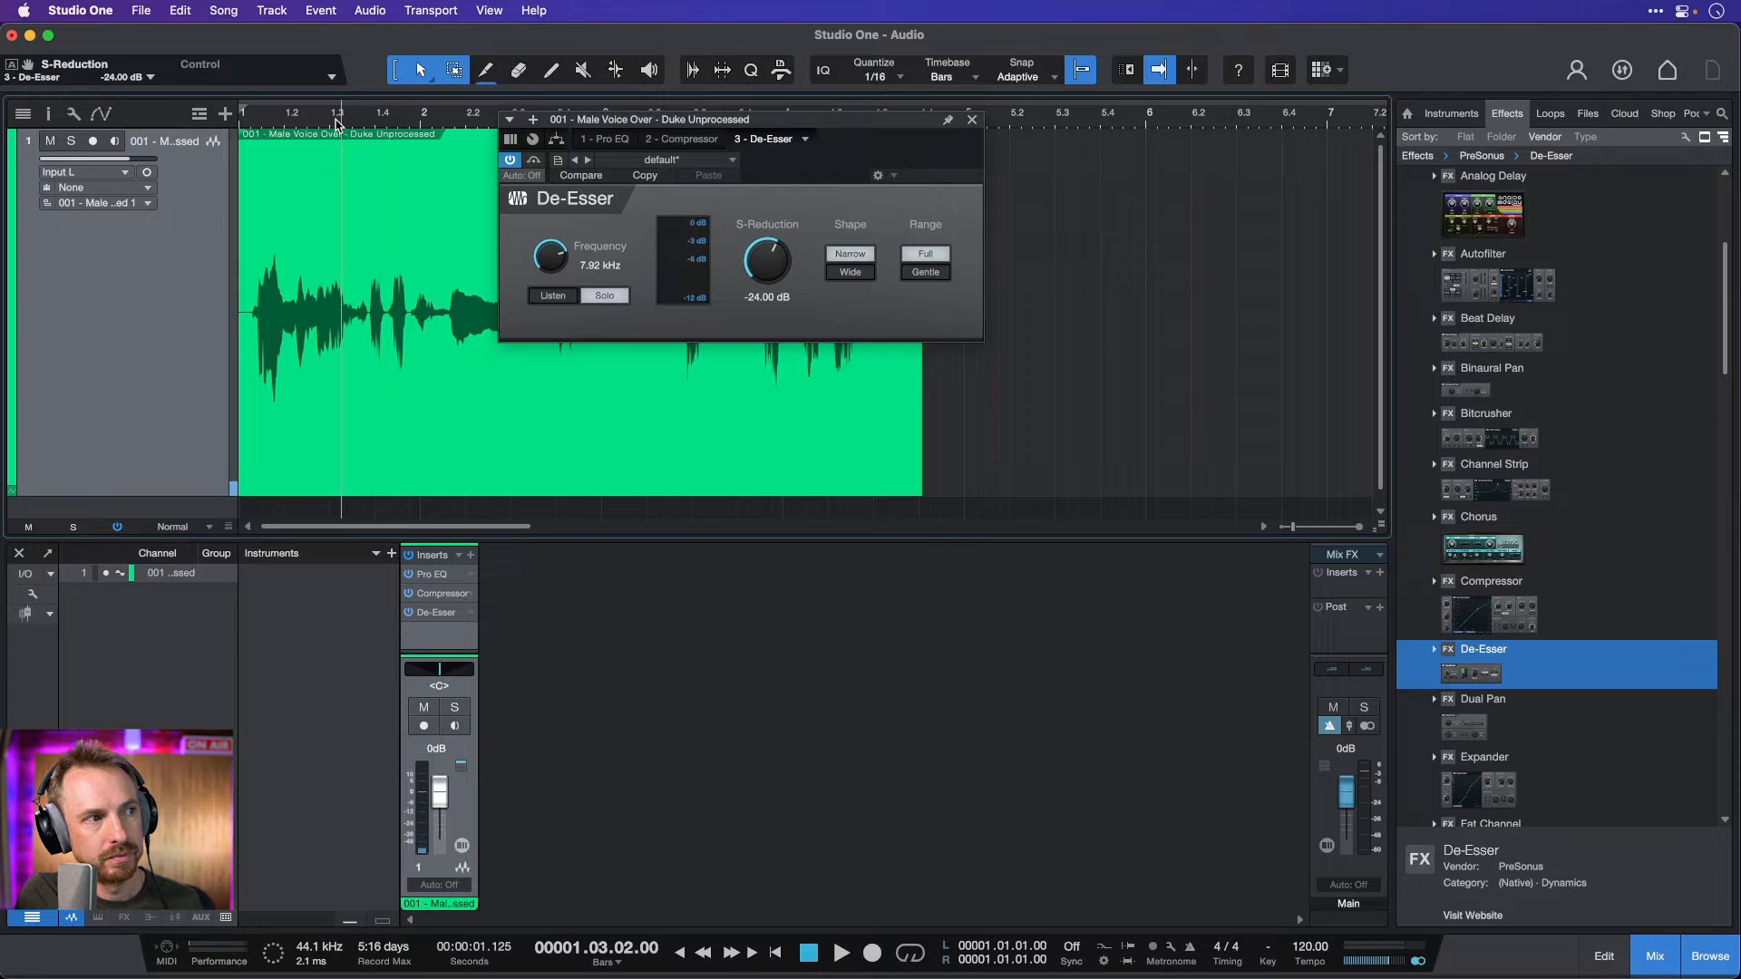
- Lower the De-Esser detection frequency and settle it at 5.68 kHz while auditioning
left_click(842, 952)
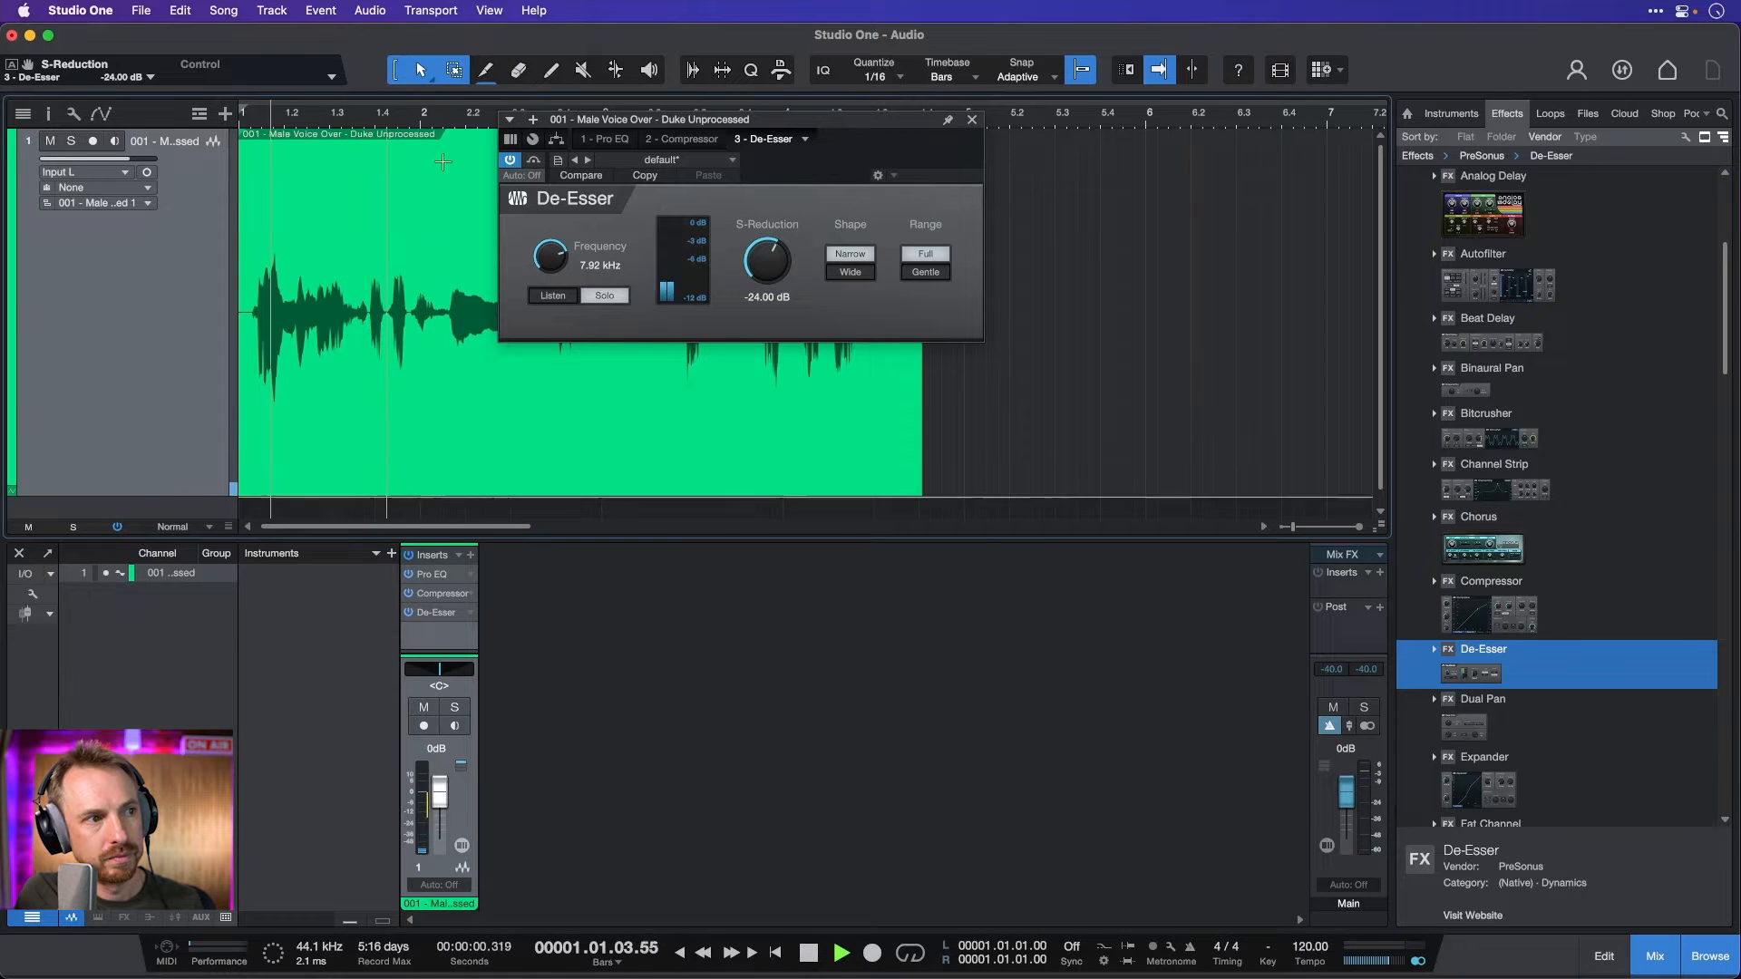
left_click(841, 952)
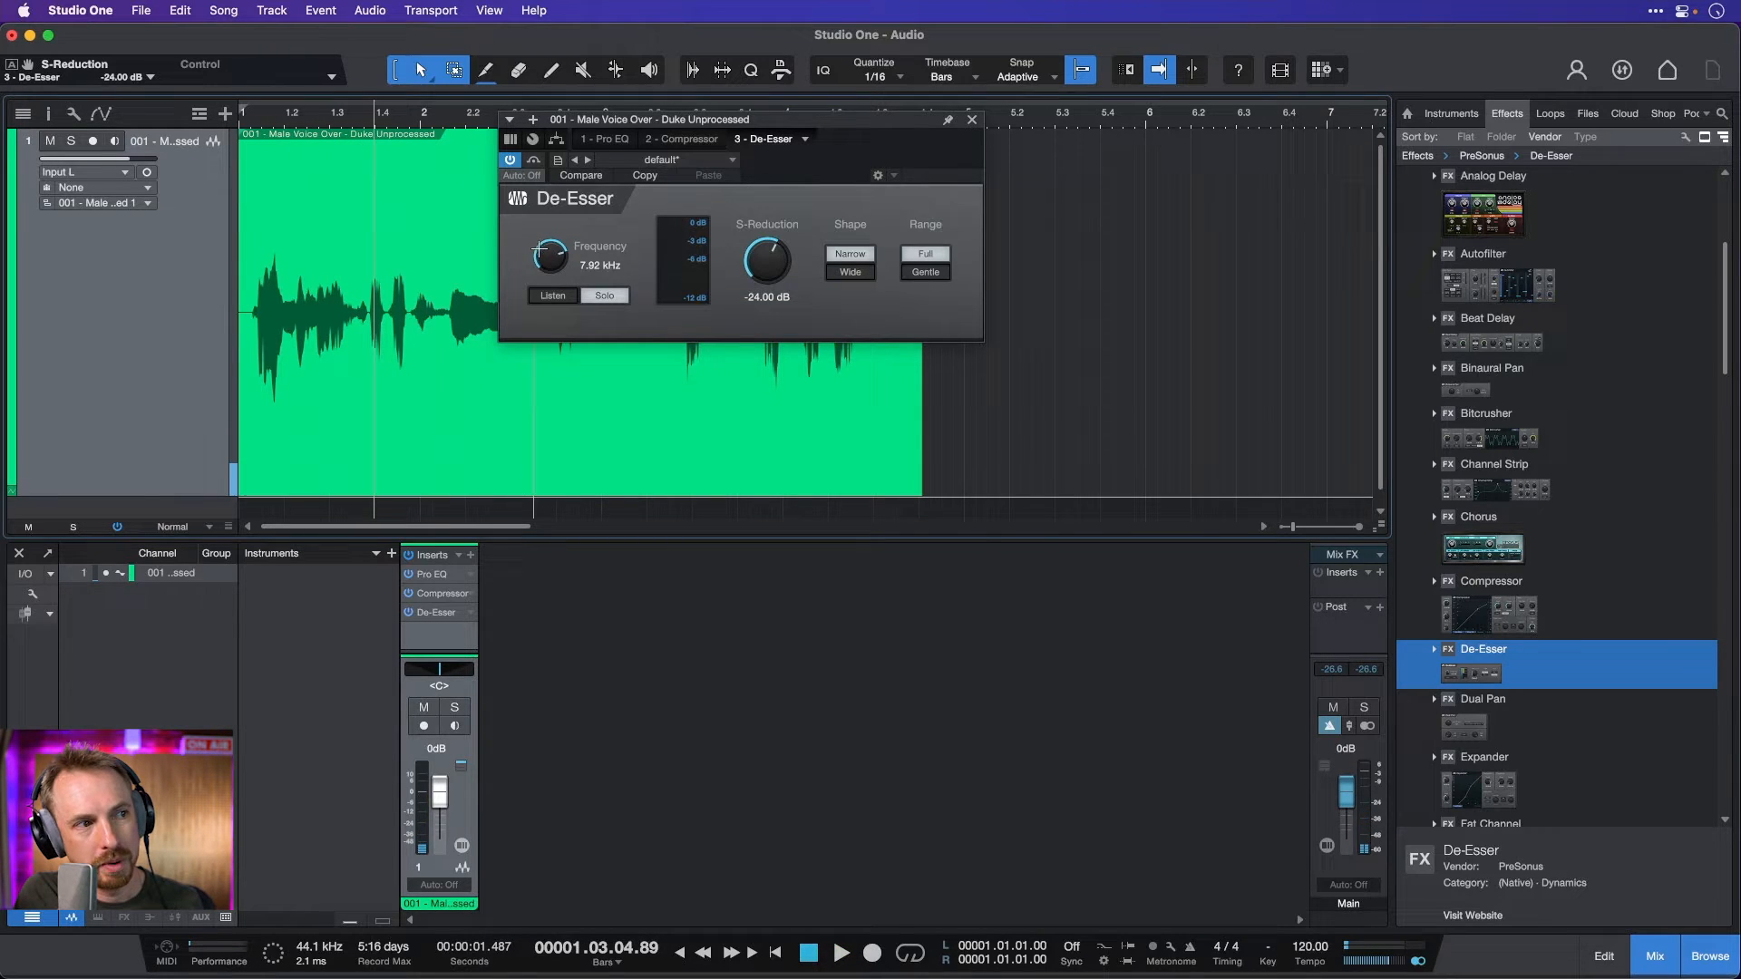
left_click_drag(547, 258, 548, 239)
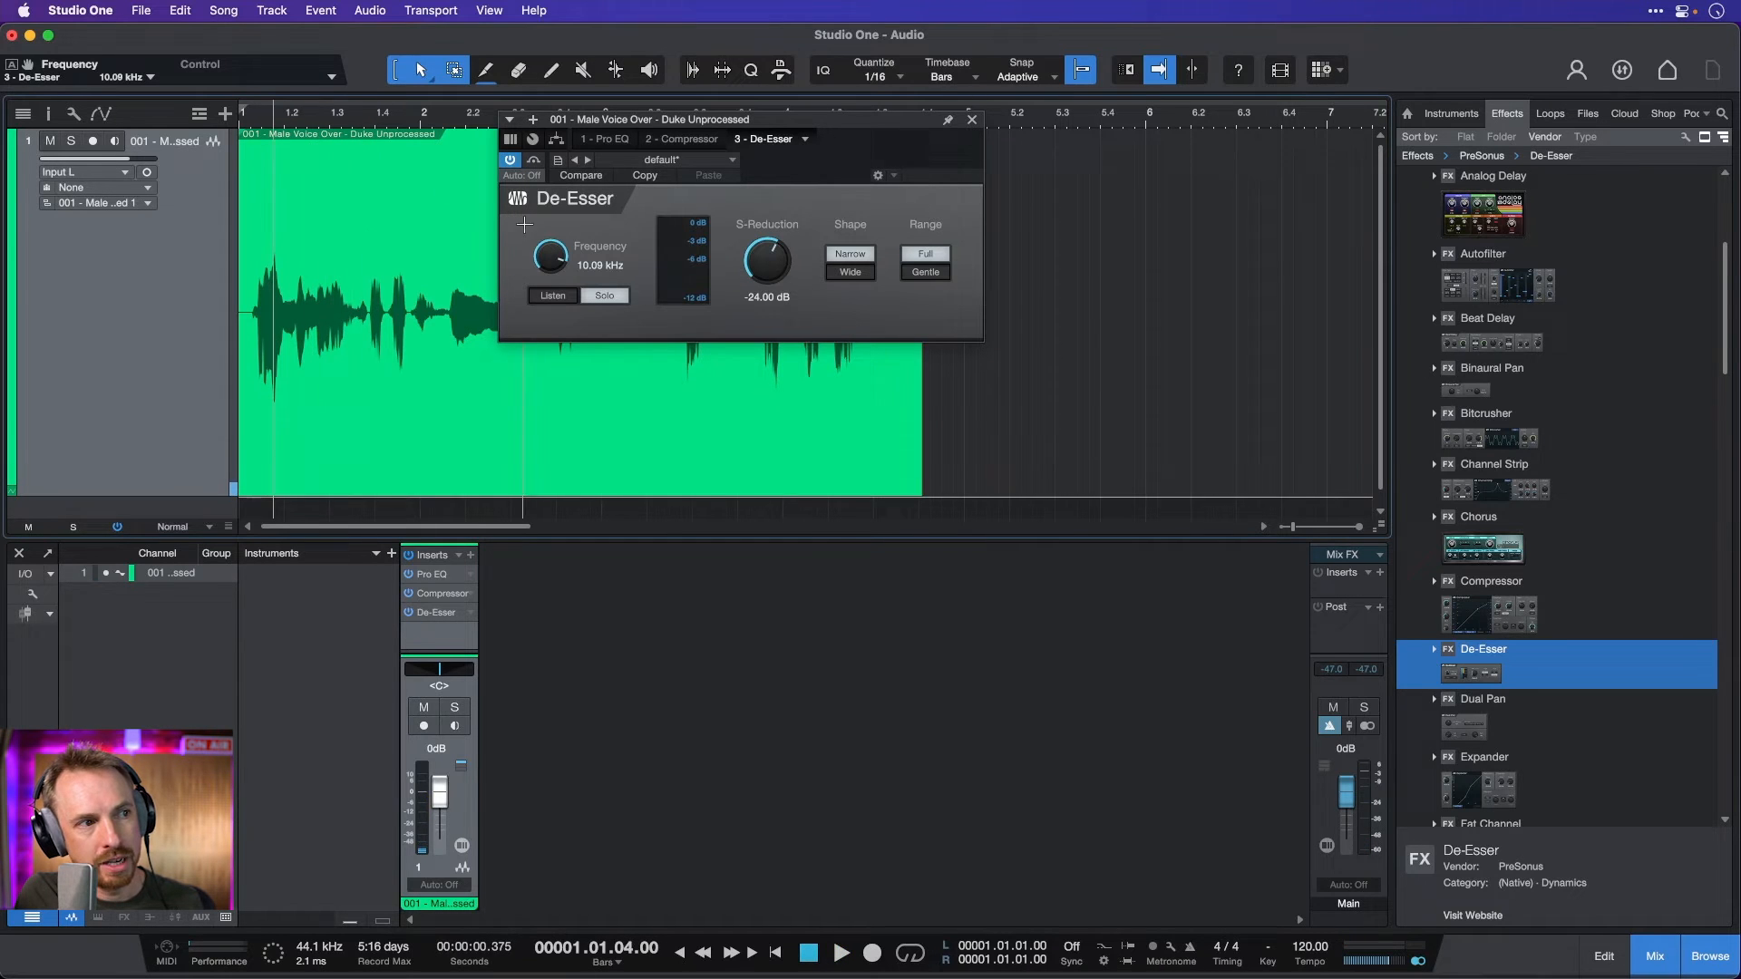
left_click_drag(548, 255, 537, 276)
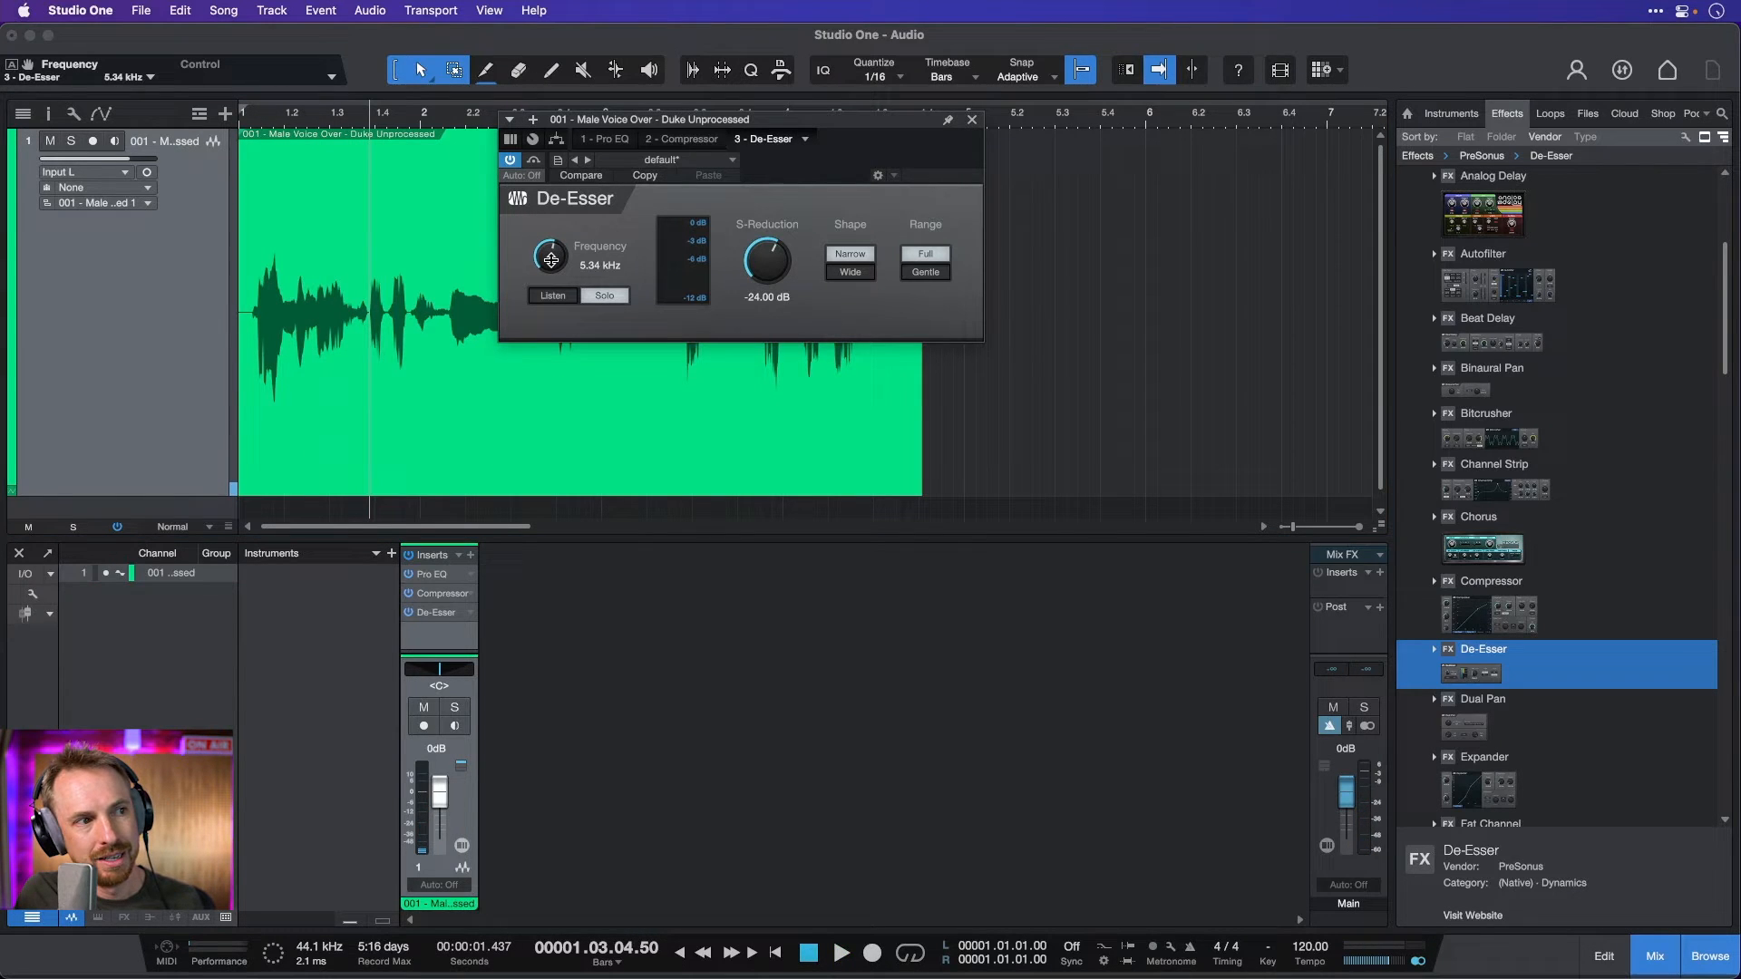
left_click(841, 952)
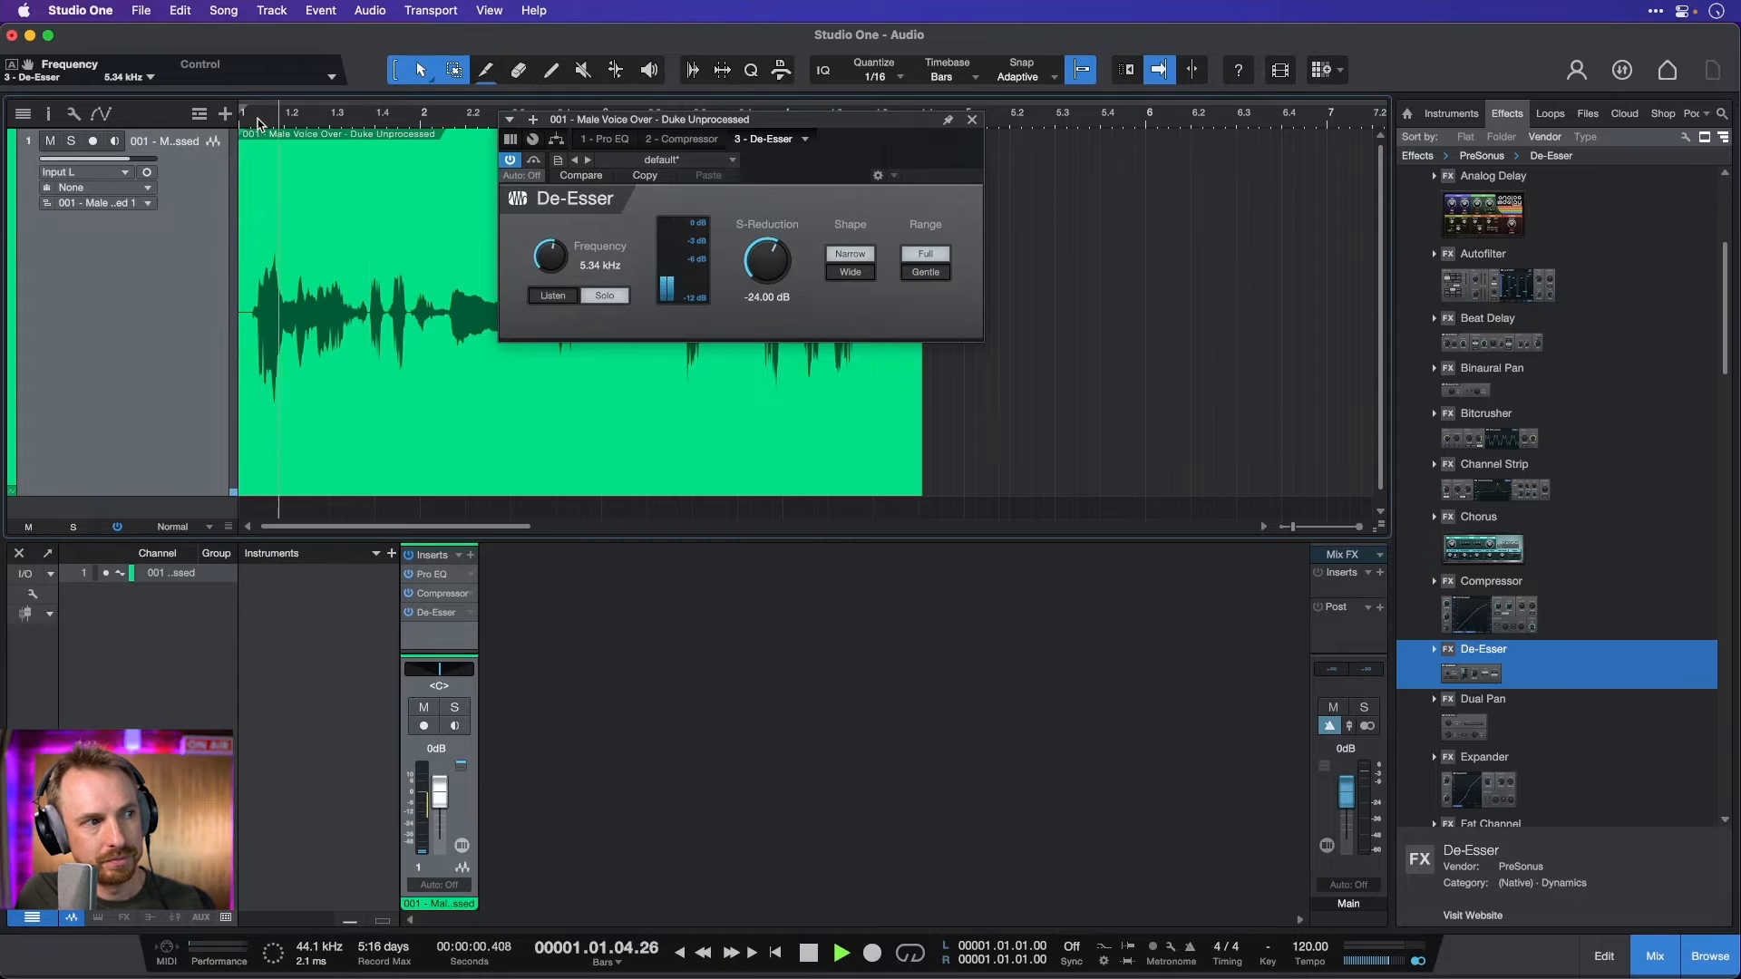
left_click_drag(547, 260, 548, 234)
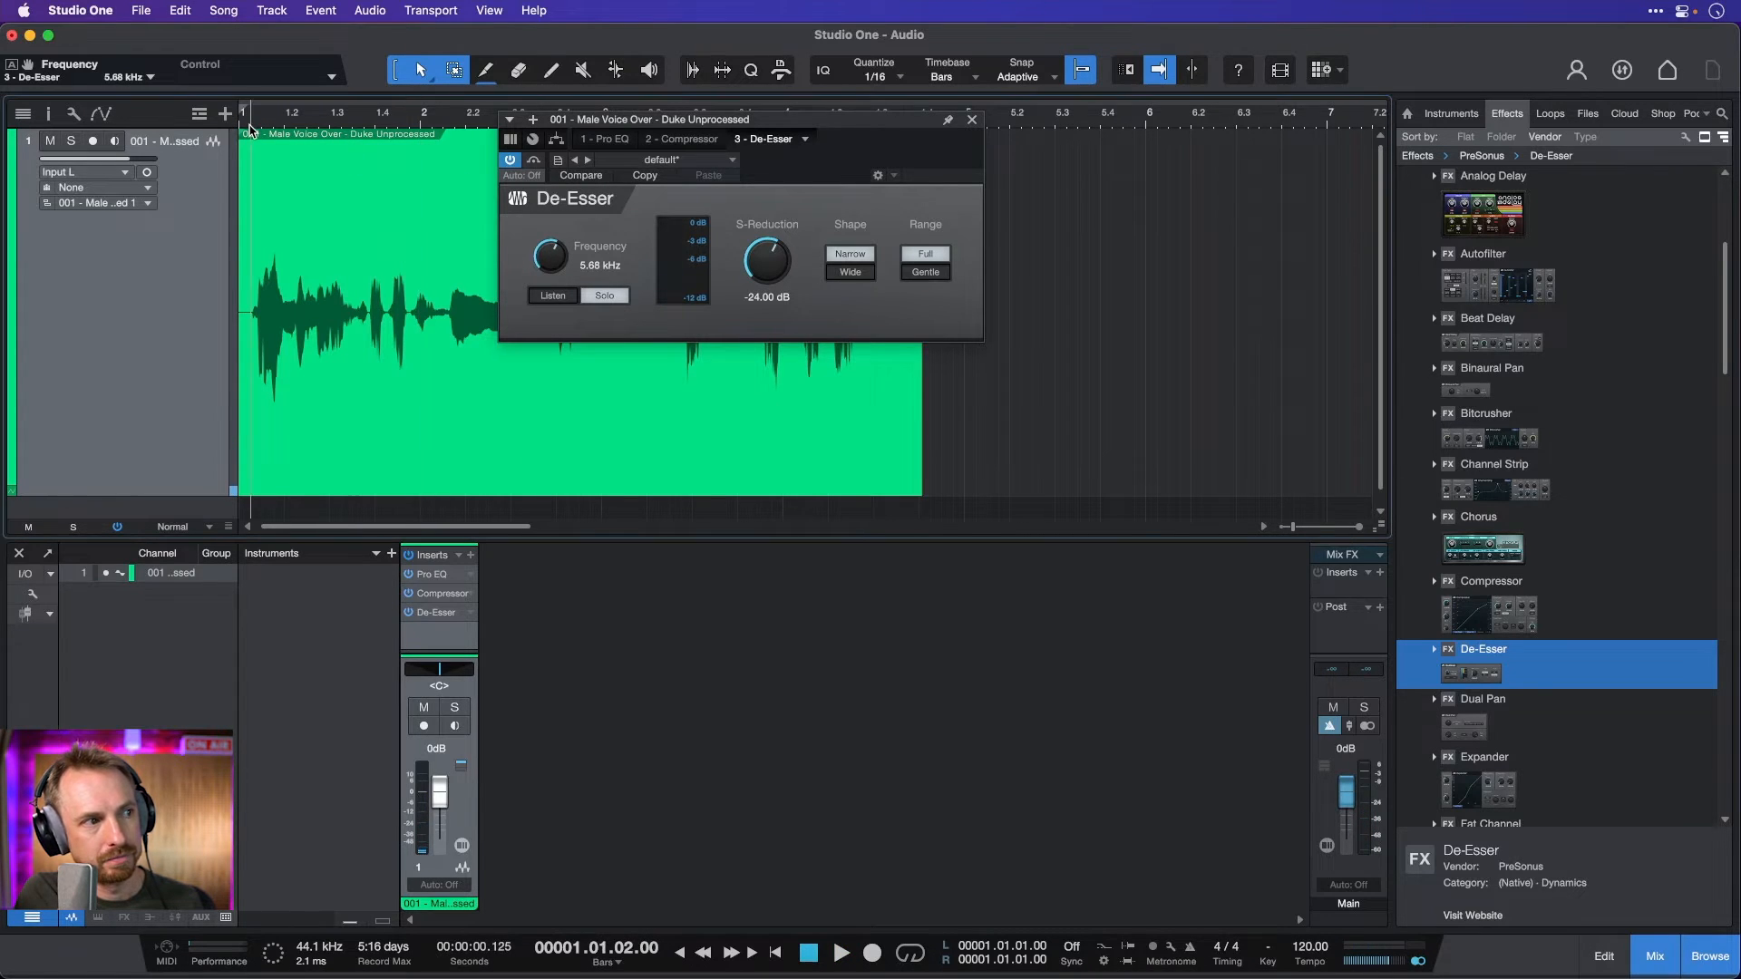
left_click(840, 952)
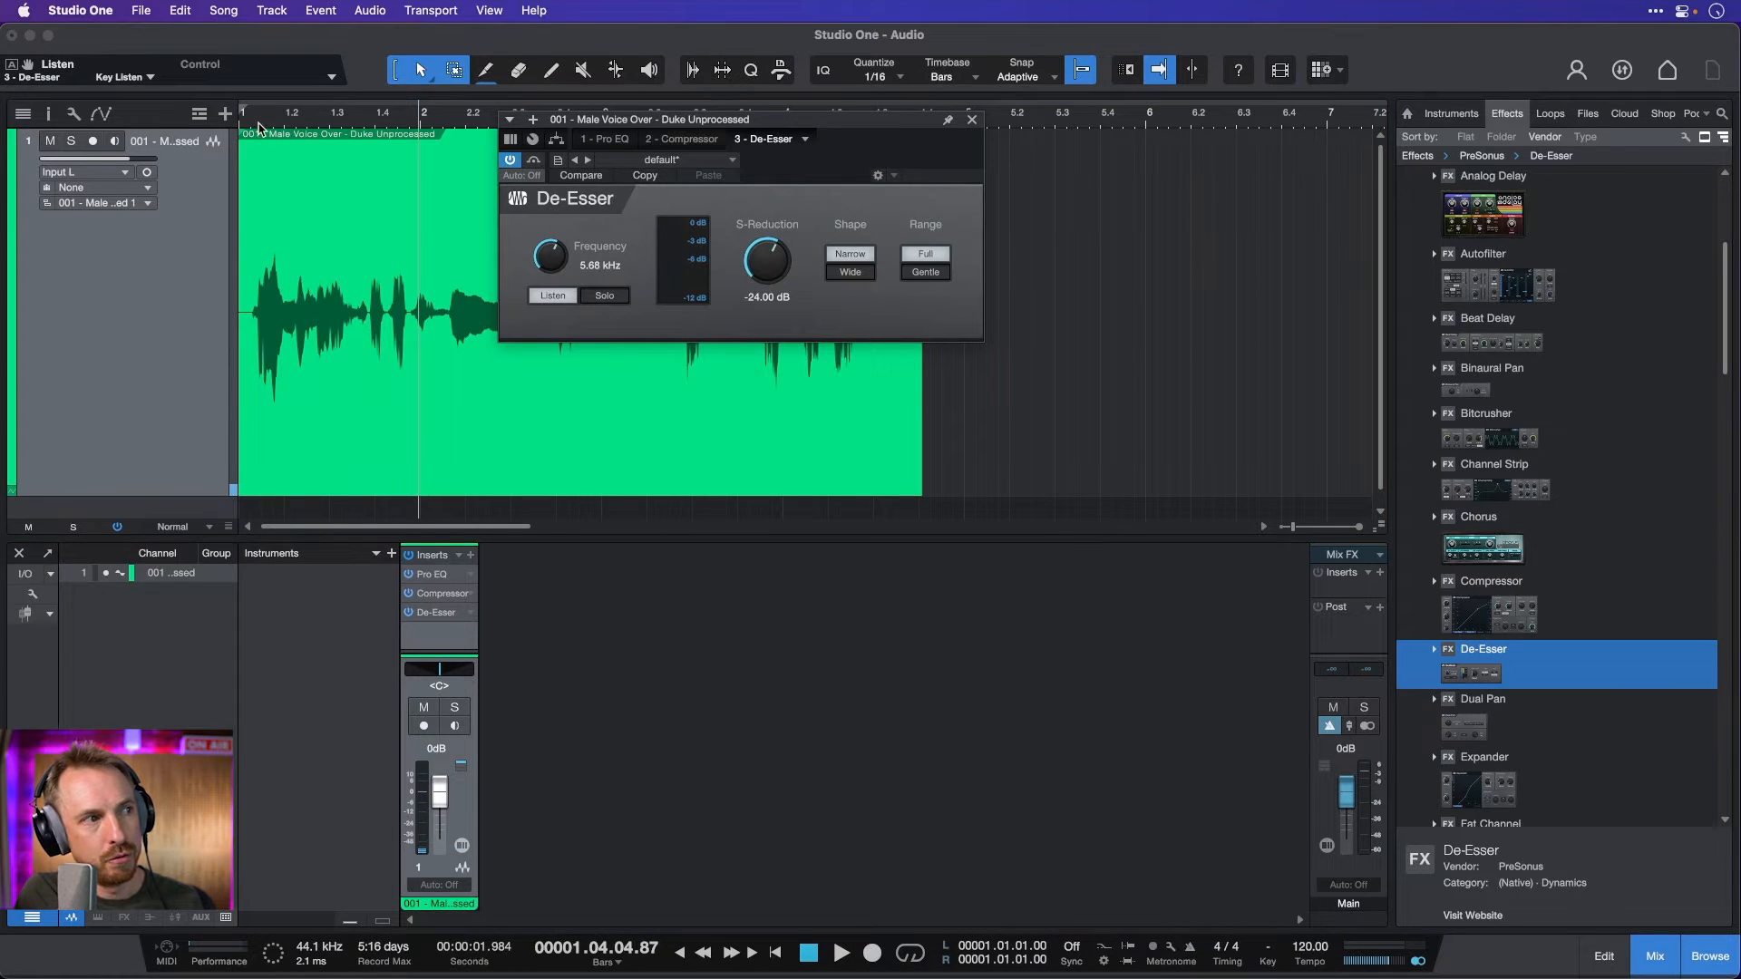
- Audition with Listen on and off and leave S-Reduction at -25.80 dB
left_click(841, 952)
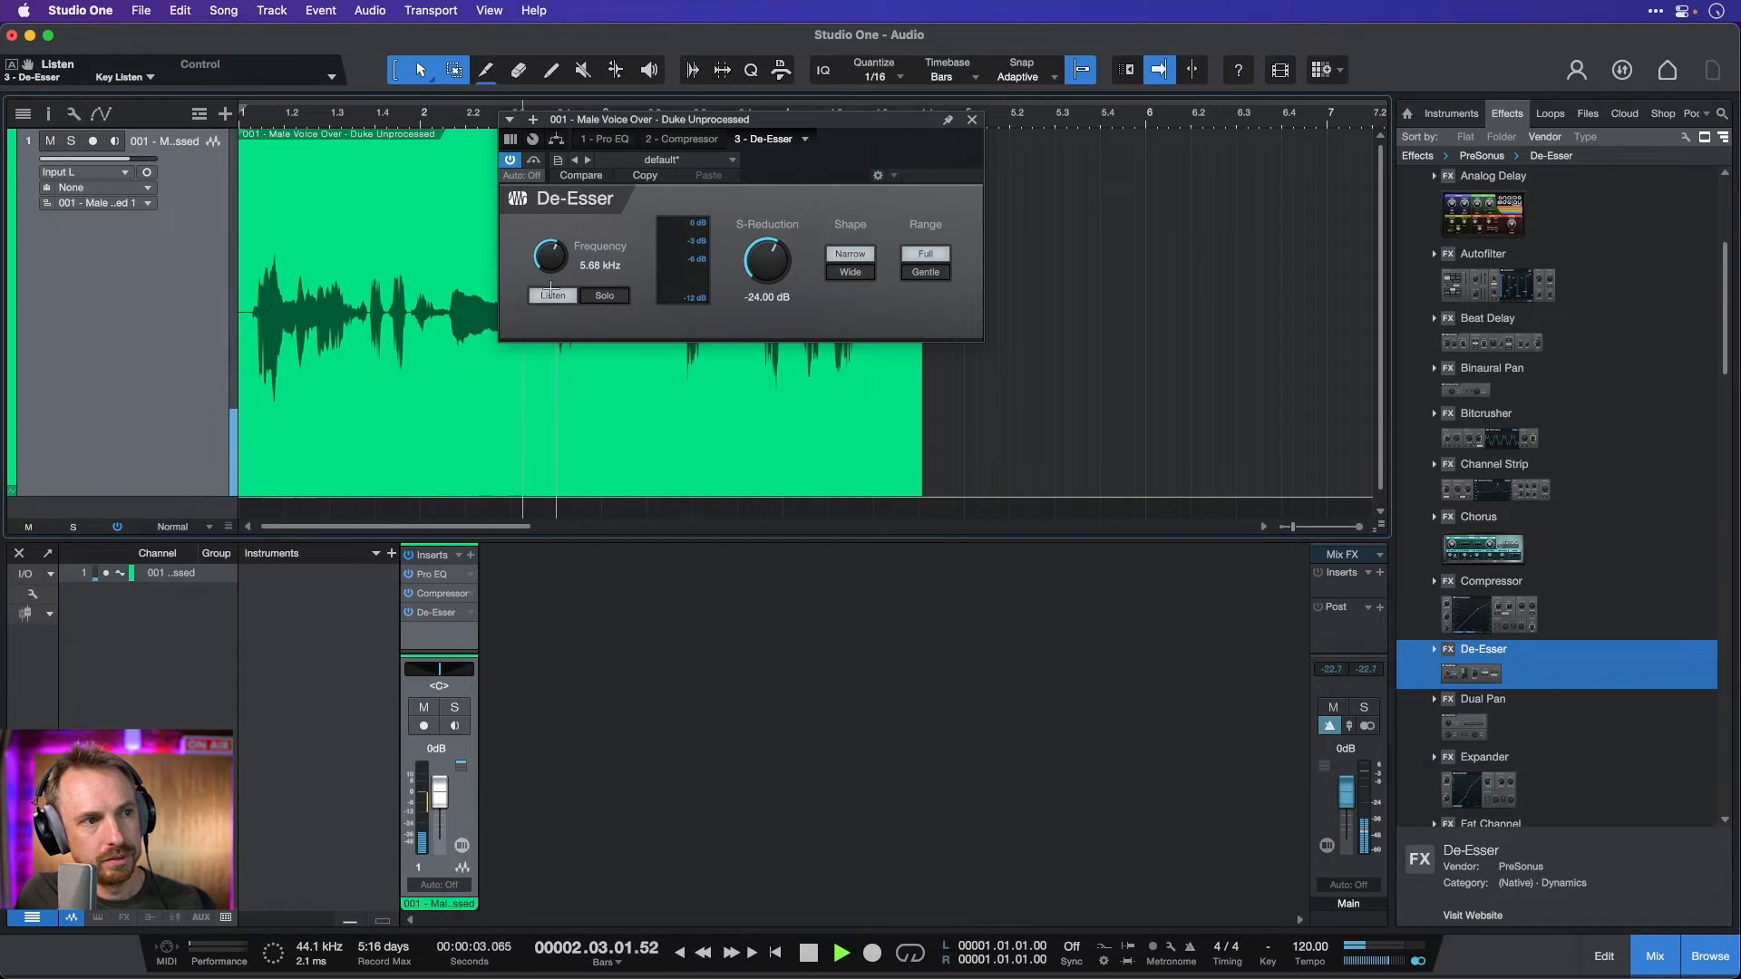
left_click(842, 952)
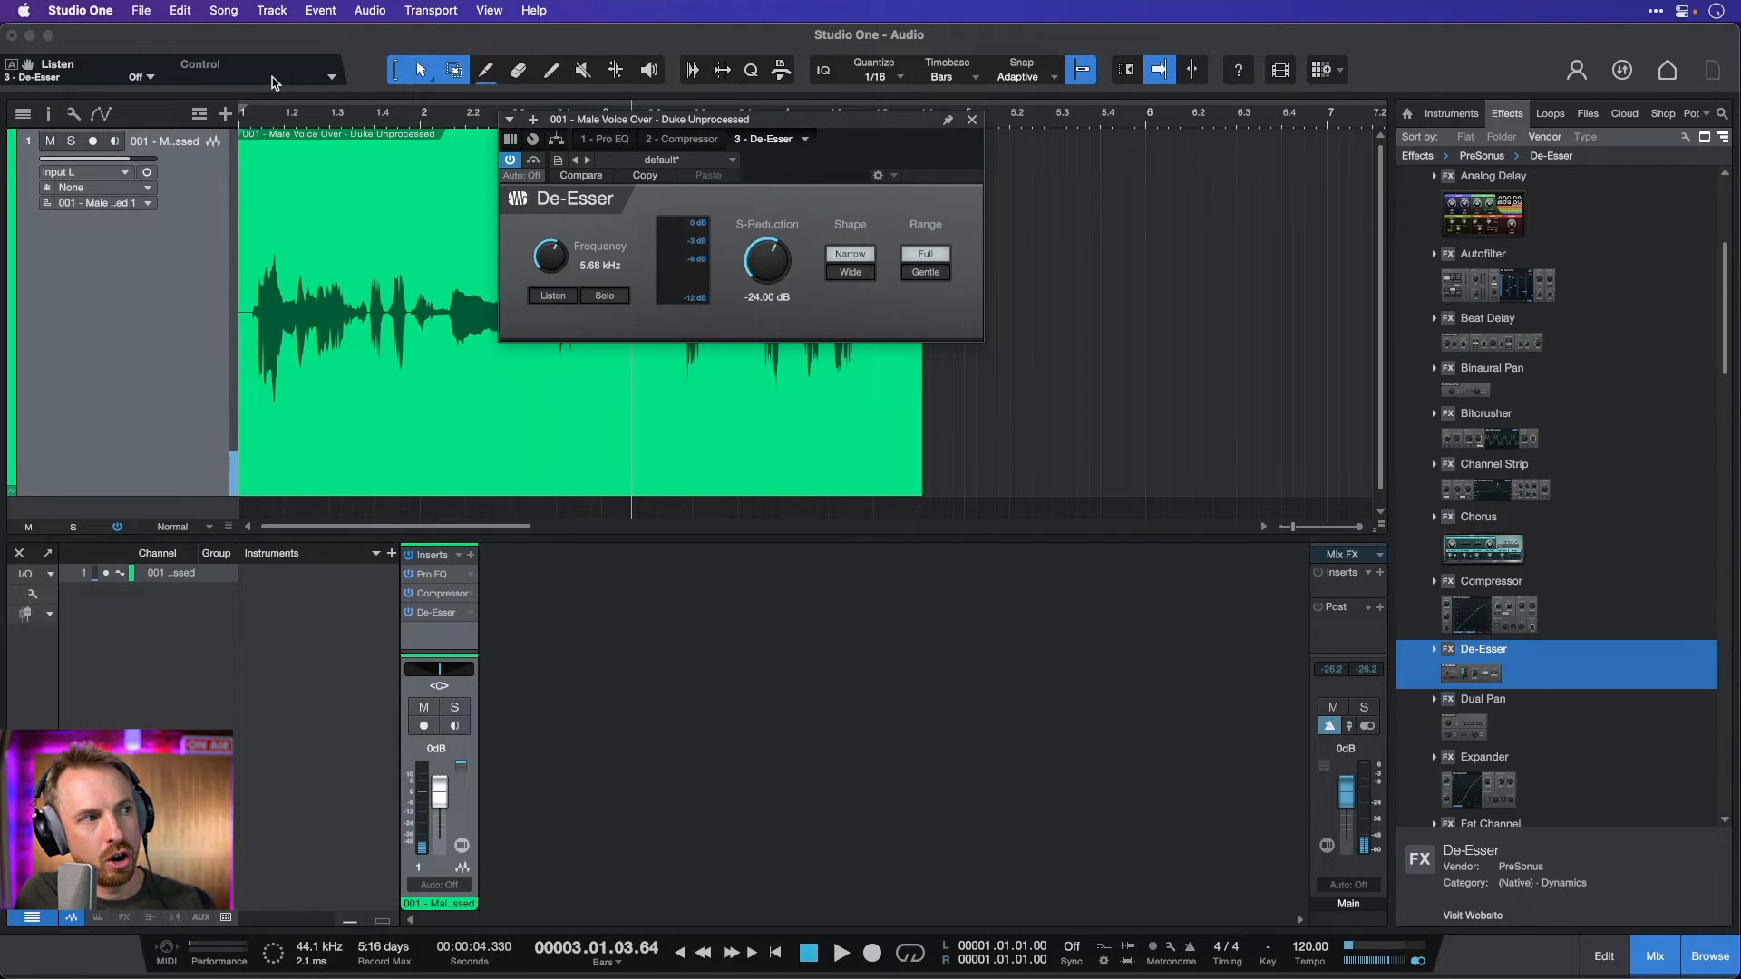
left_click(841, 952)
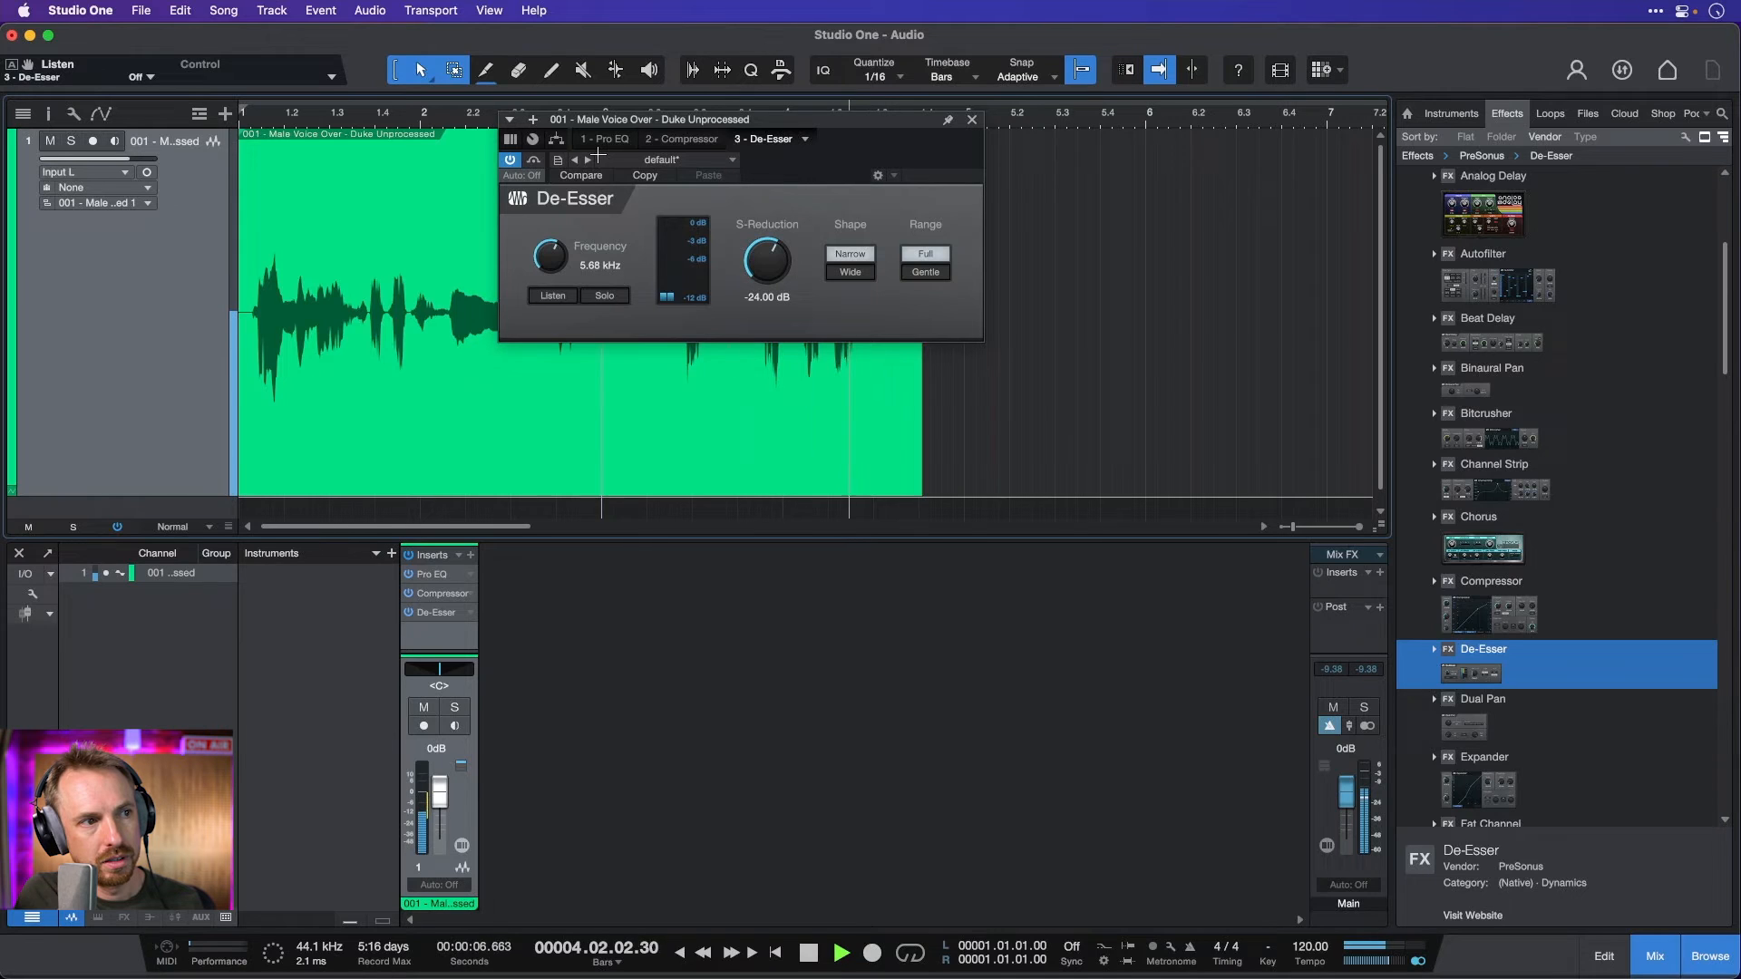
left_click(841, 952)
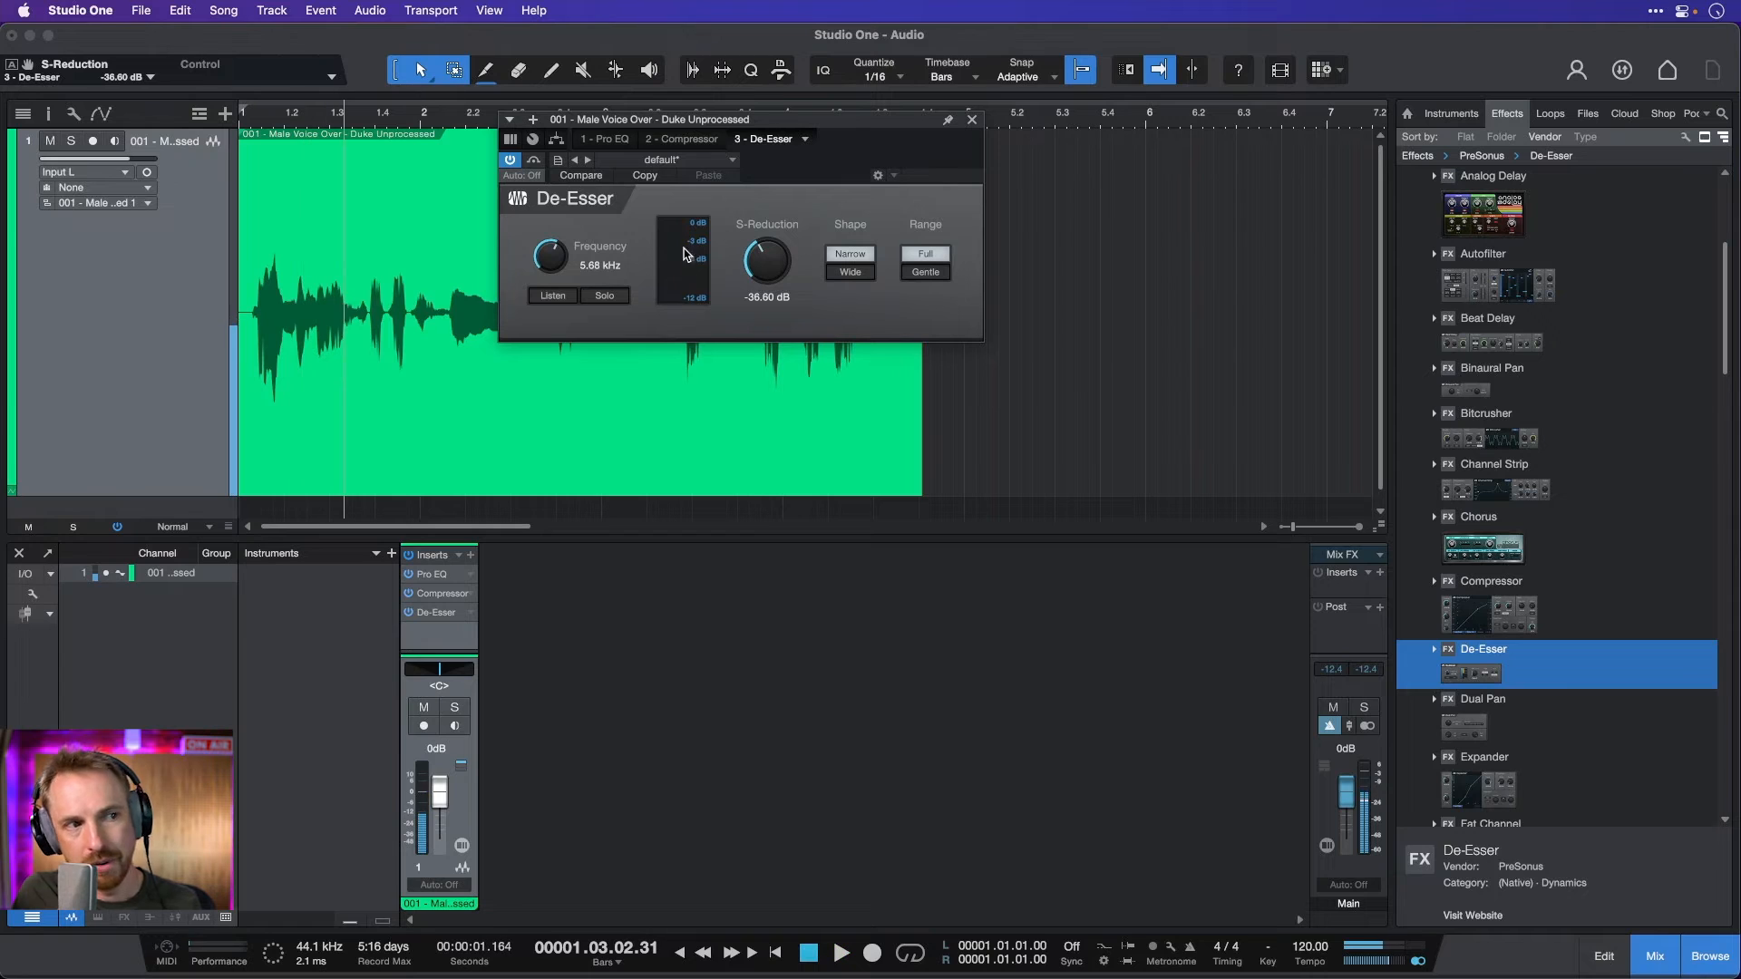
mouse_move(700, 255)
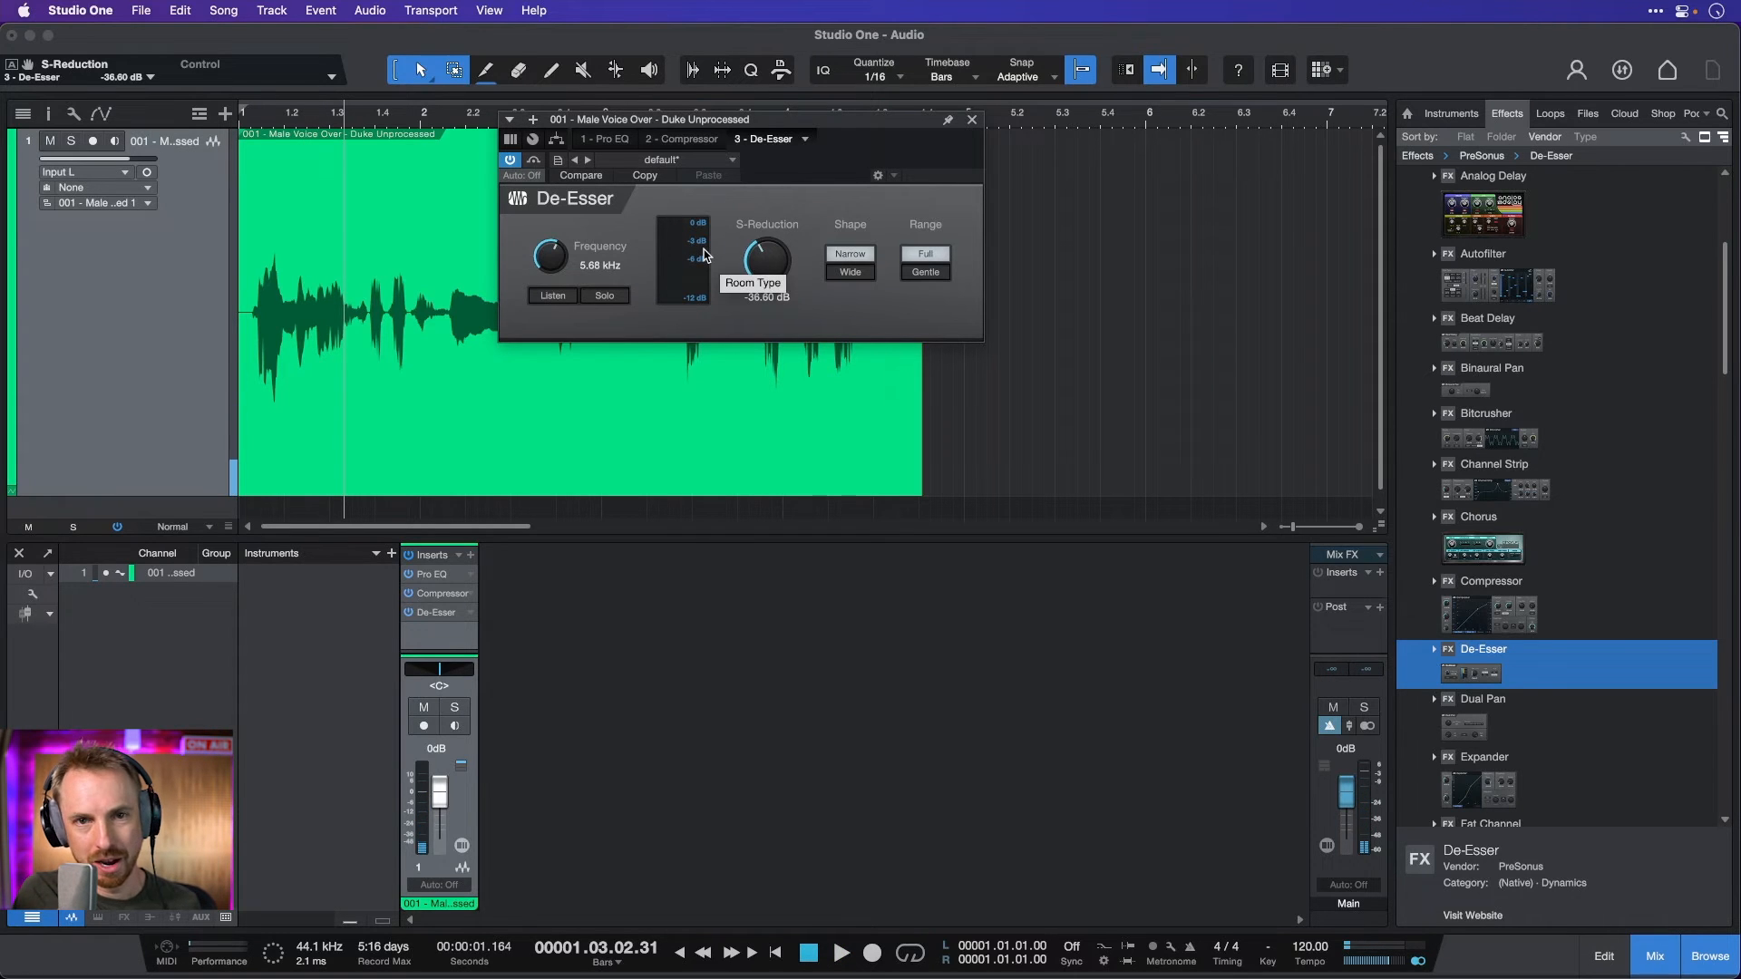
mouse_move(765, 263)
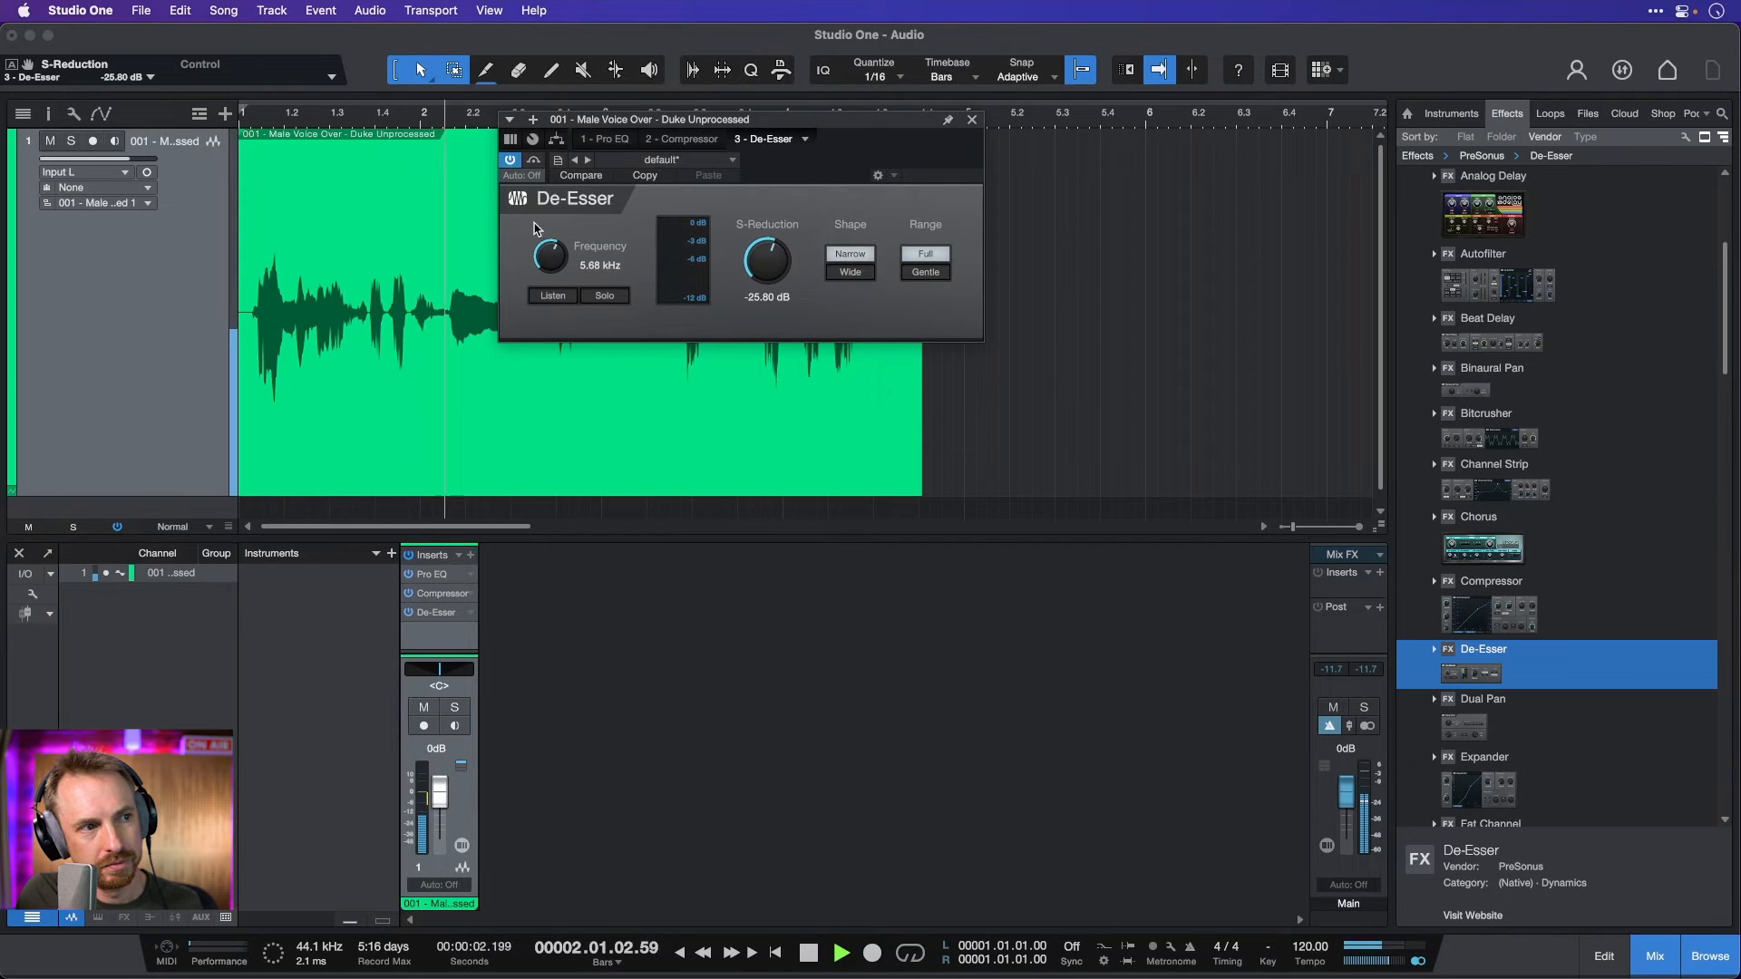
left_click(842, 952)
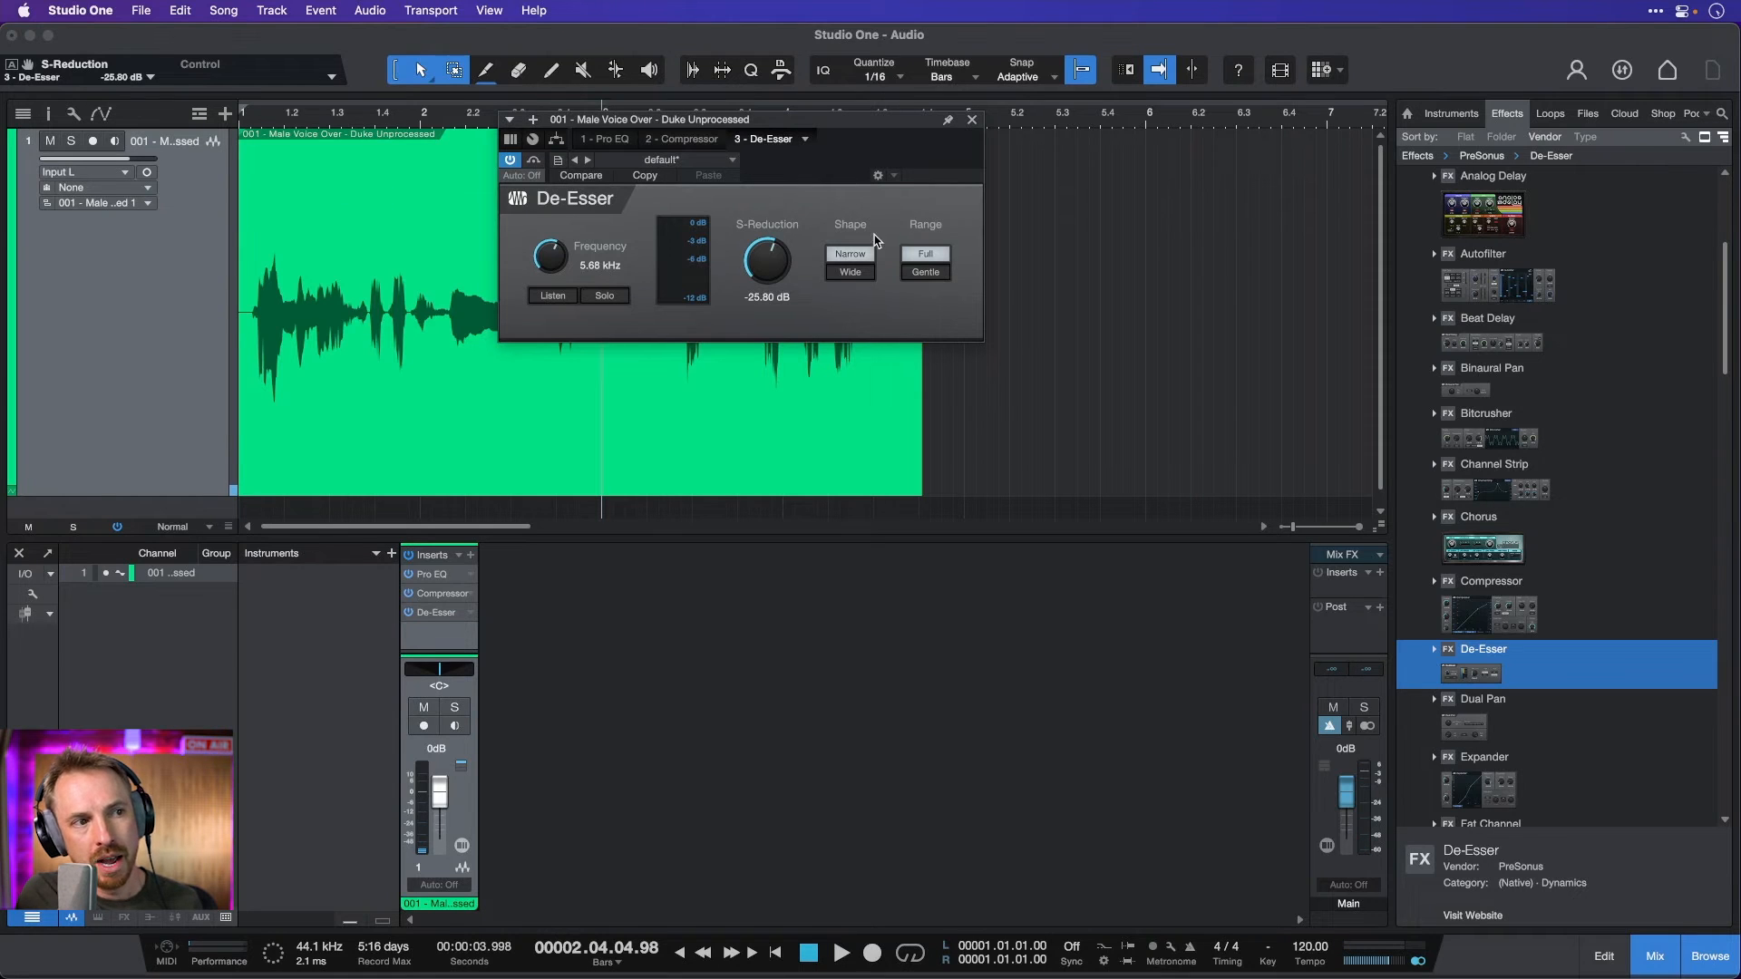
- Switch the De-Esser Shape from Narrow to Wide and play back to check
left_click(849, 272)
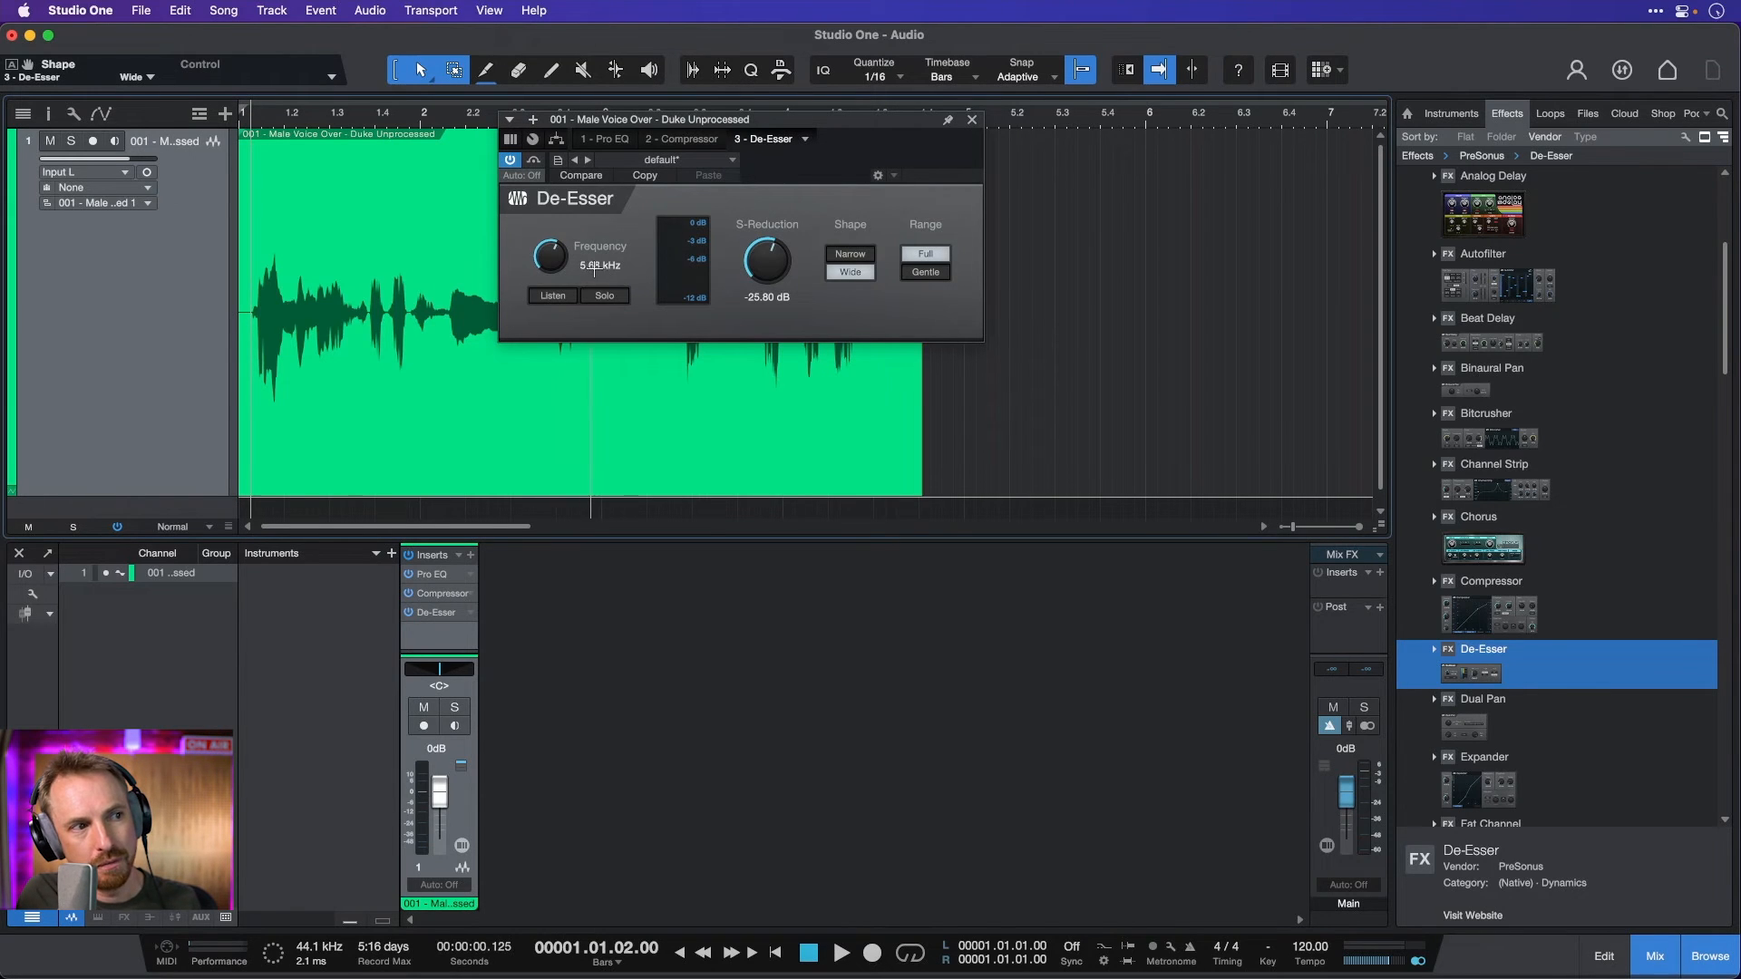
left_click(841, 952)
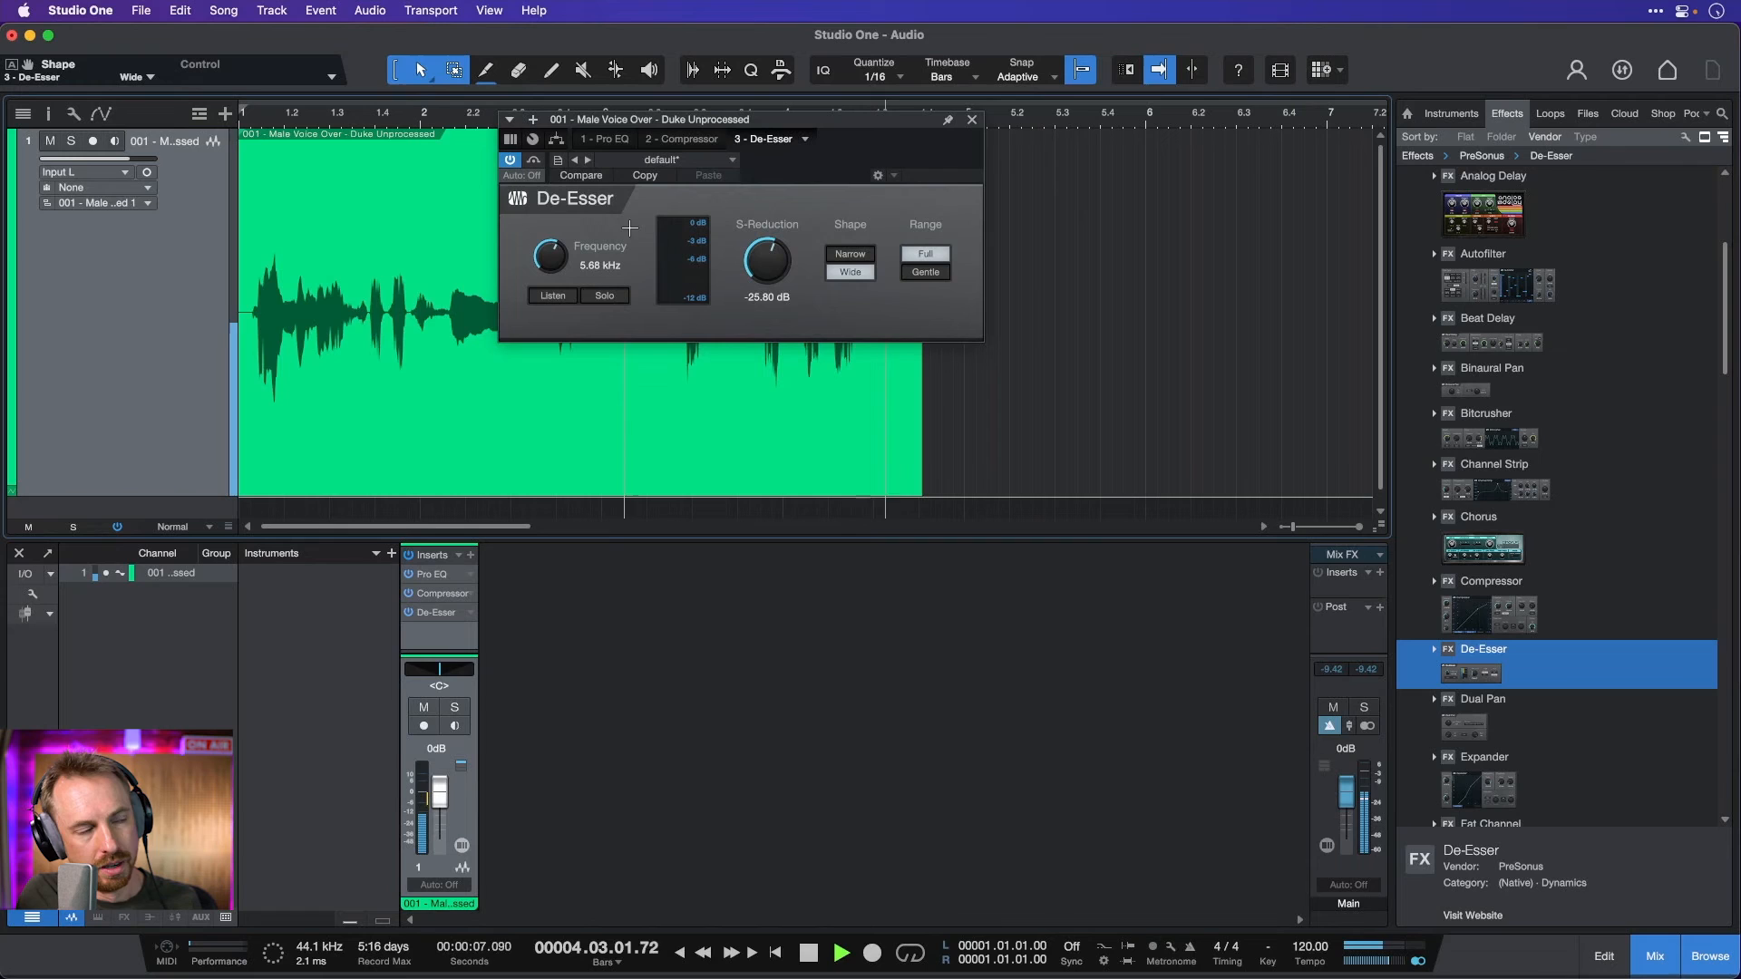
left_click(841, 952)
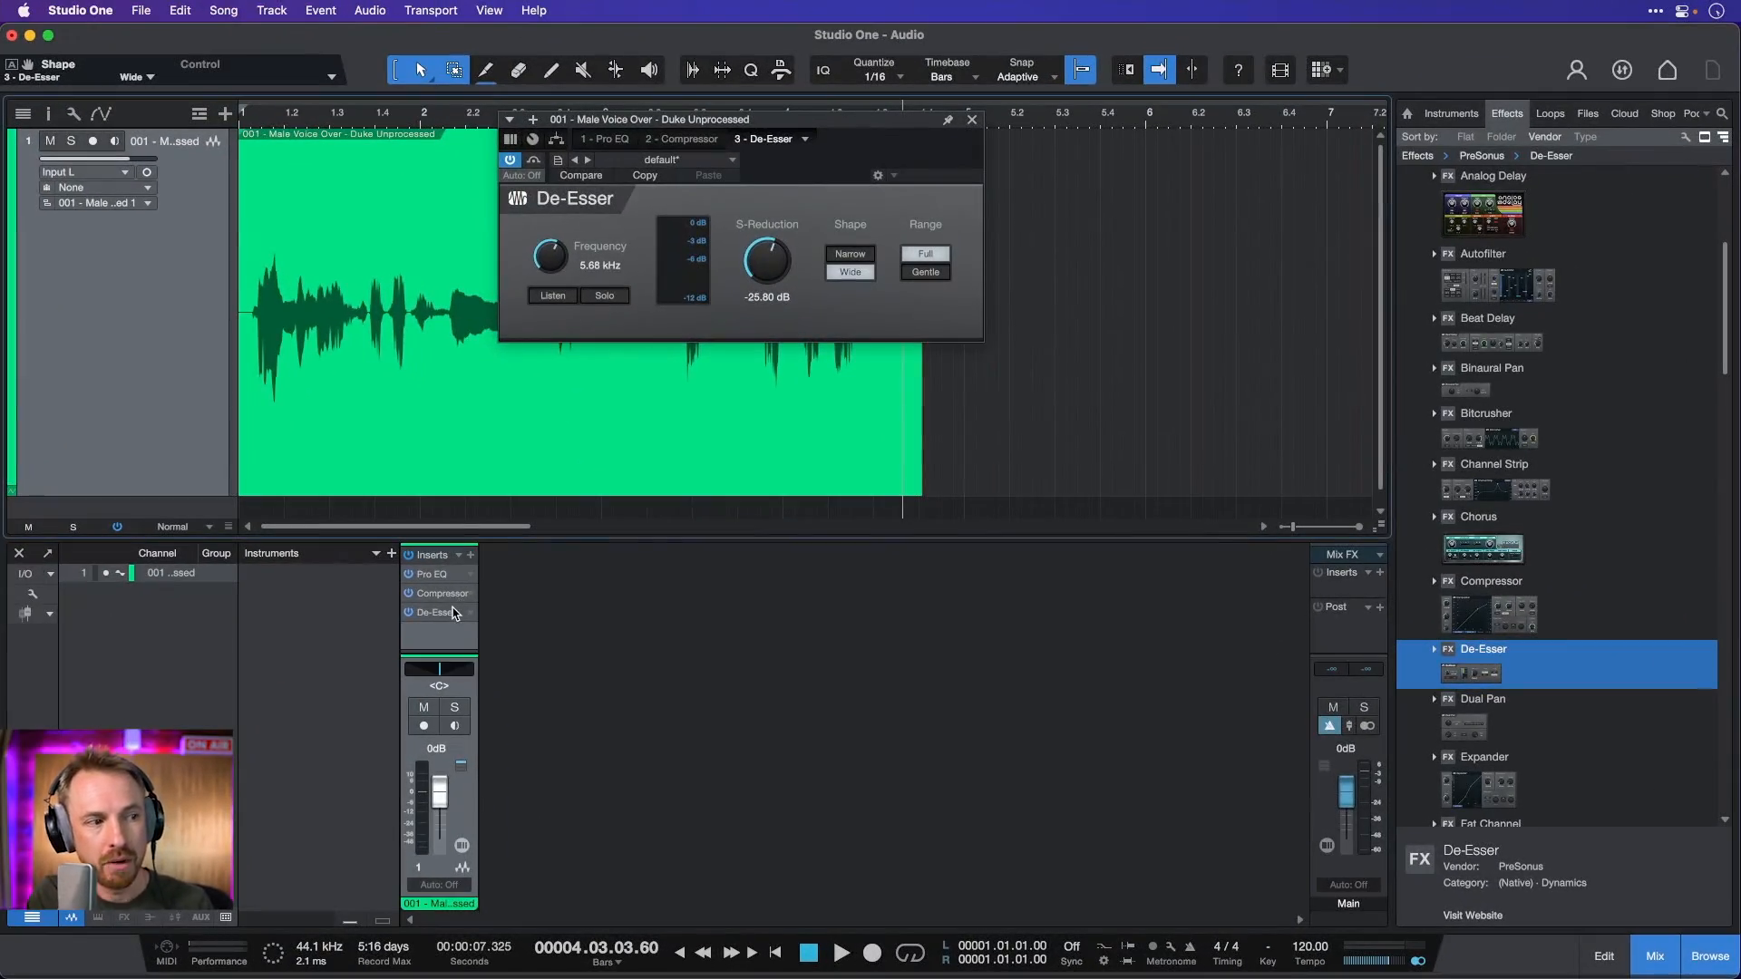
mouse_move(437, 586)
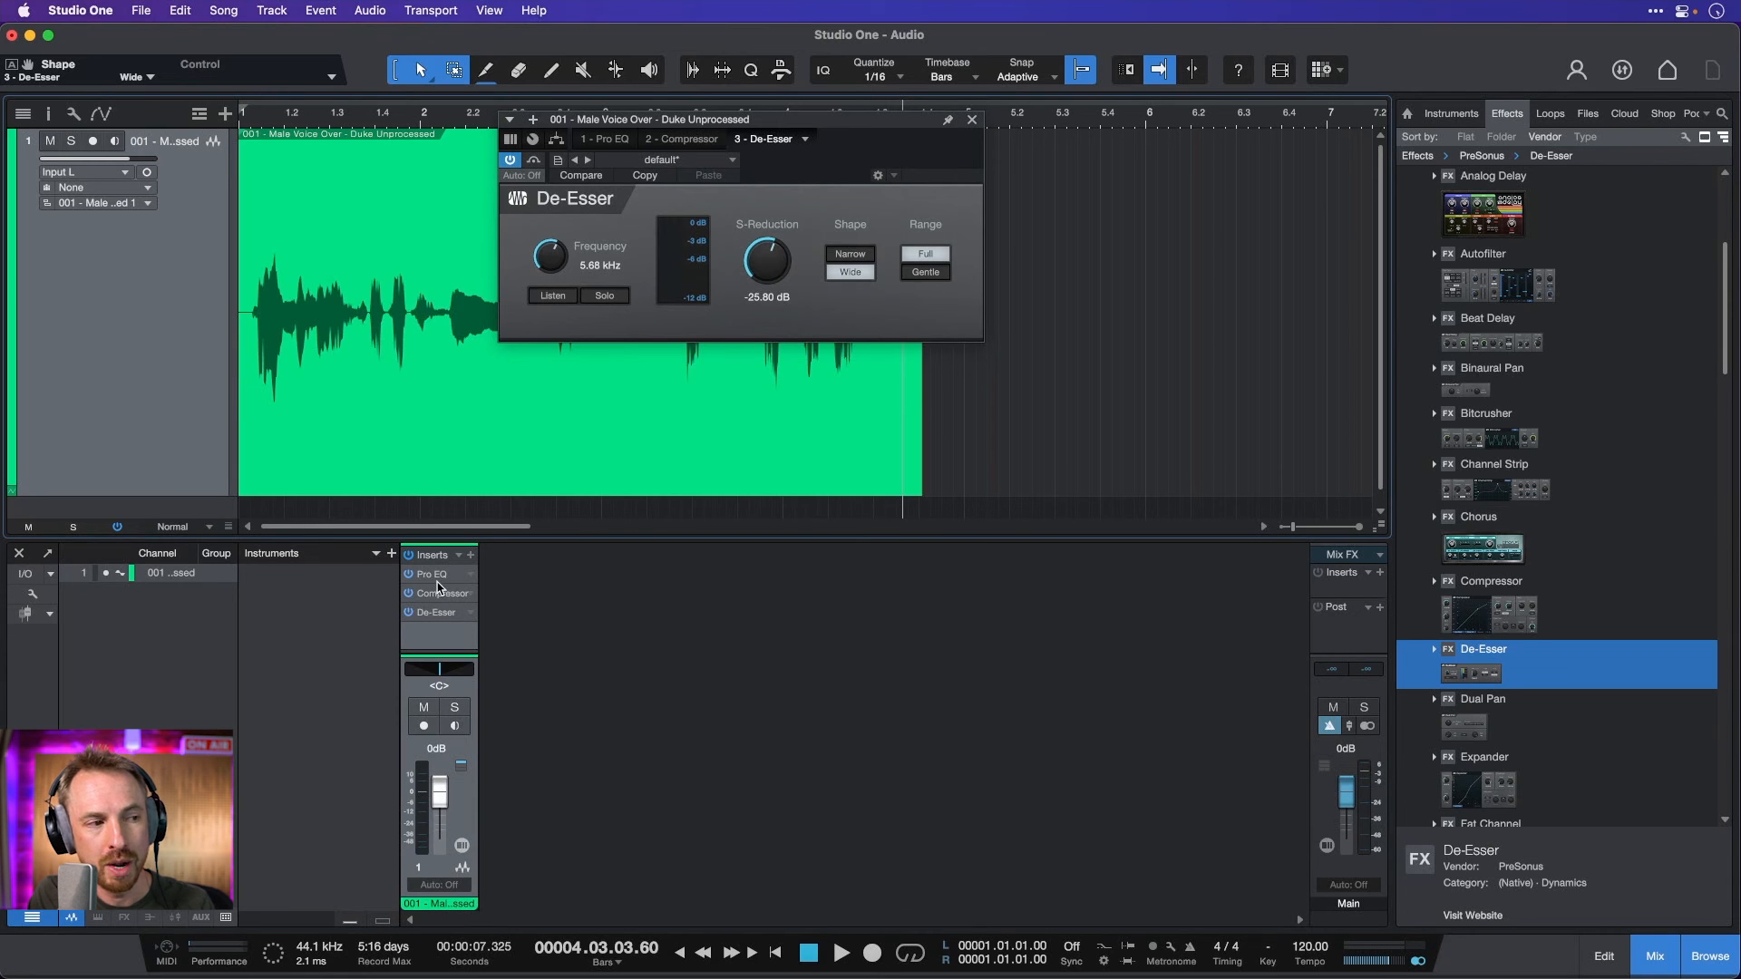